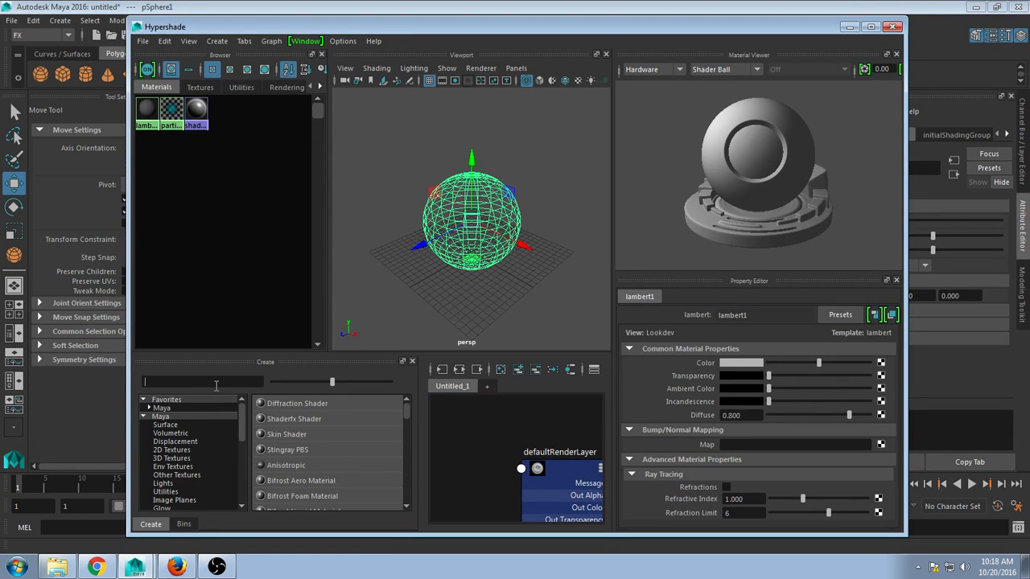
Create a Ramp Shader from the 'ram' search and add a second colour point.
text(ram)
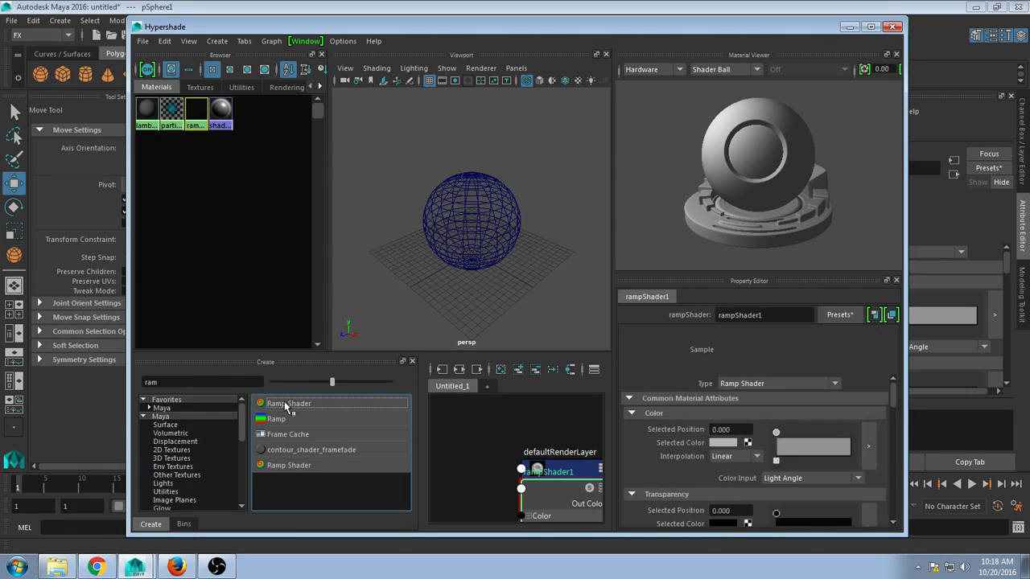
click(289, 403)
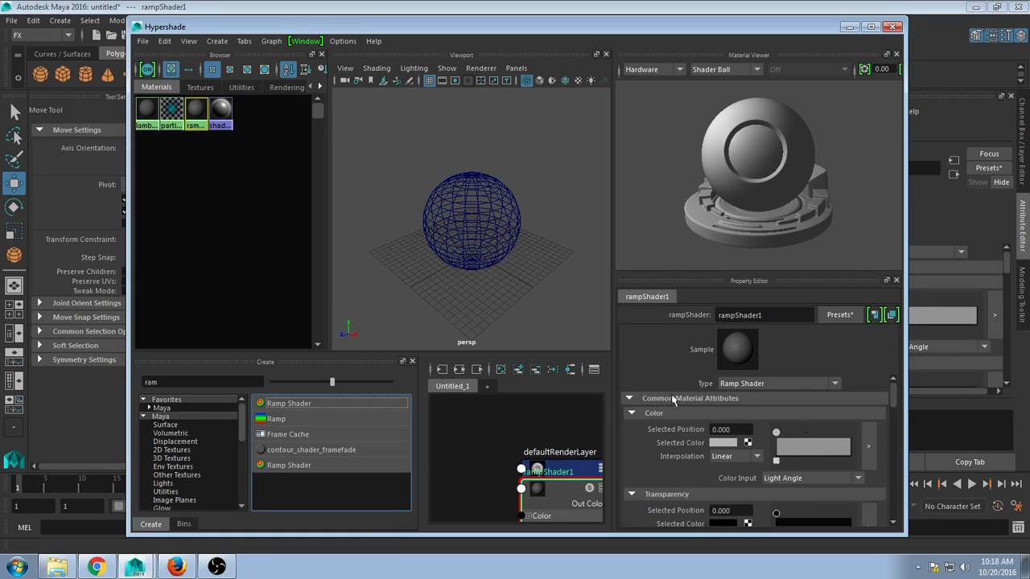
mouse_move(846, 497)
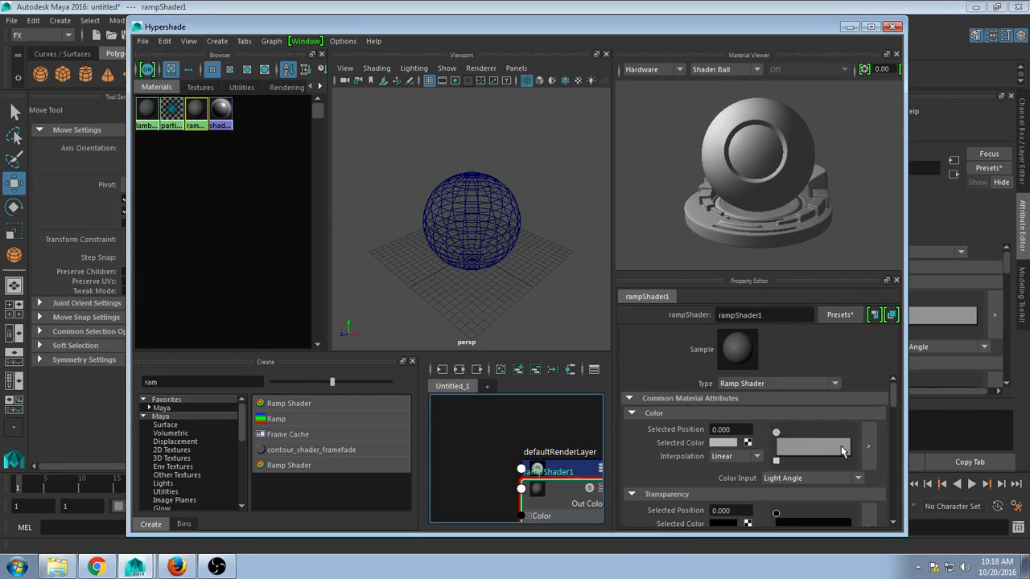
drag(776, 432, 841, 433)
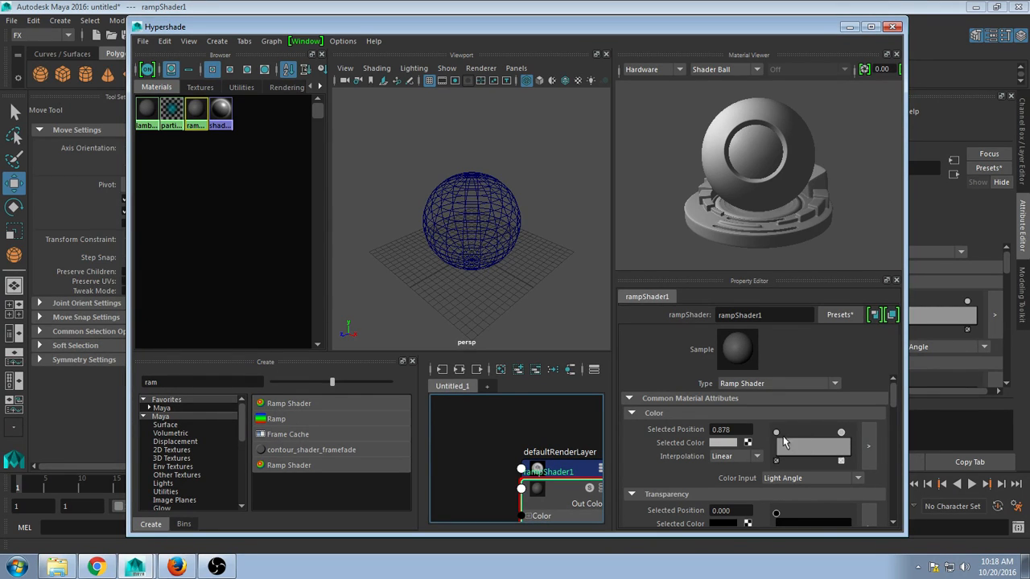
Colour the first gradient point bright red and the other point dark blue.
click(722, 443)
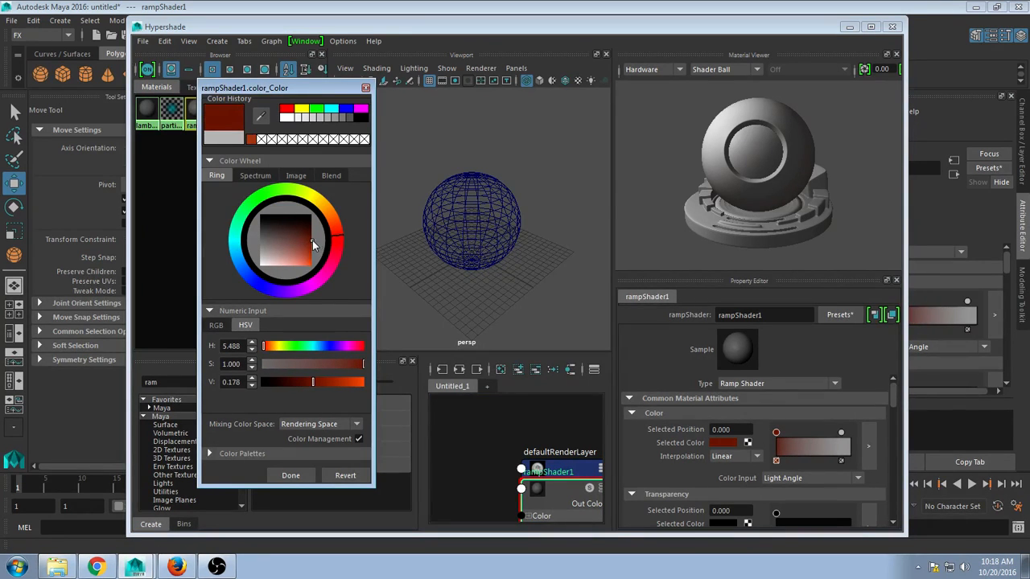
click(309, 240)
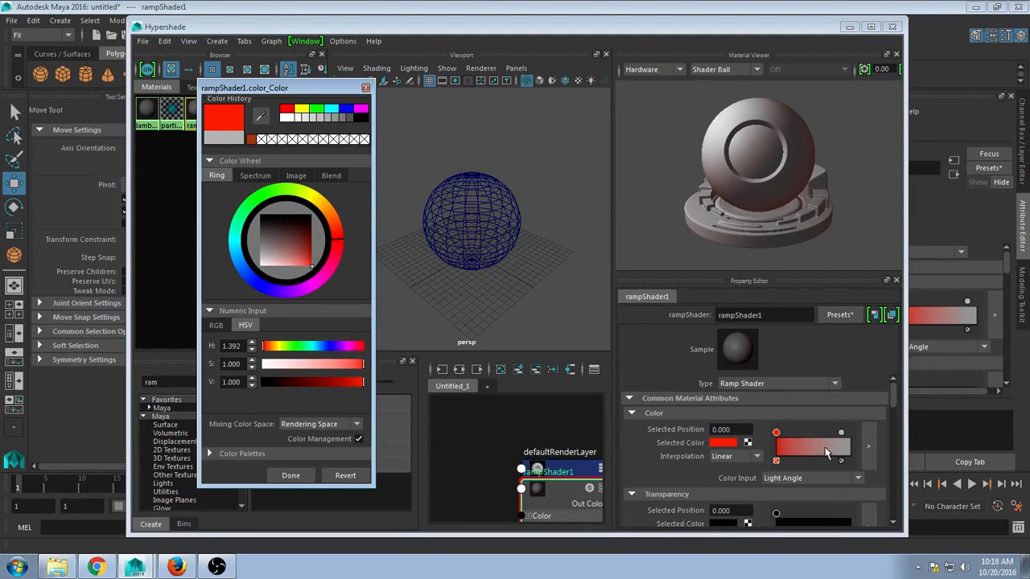
click(290, 475)
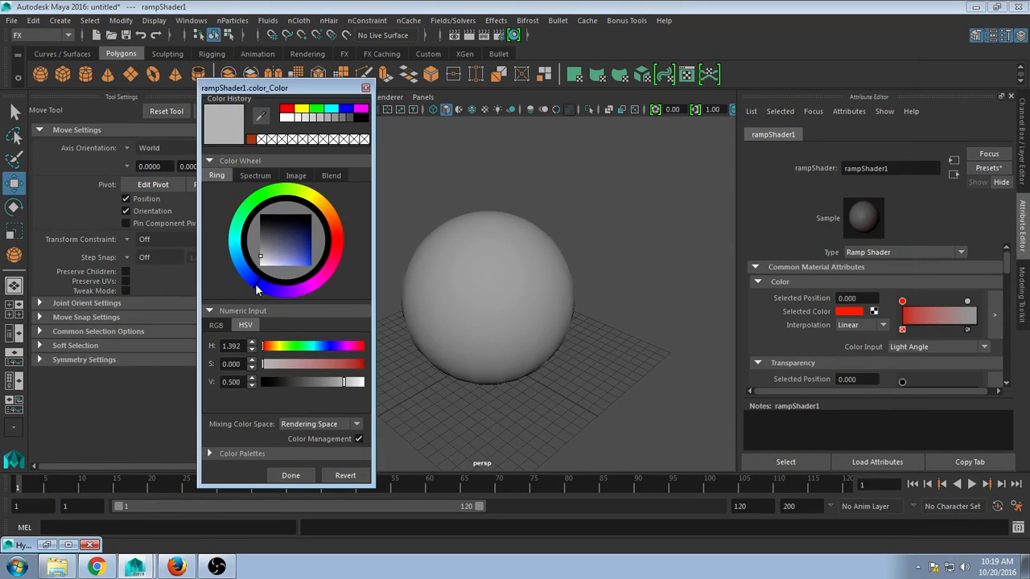
click(308, 253)
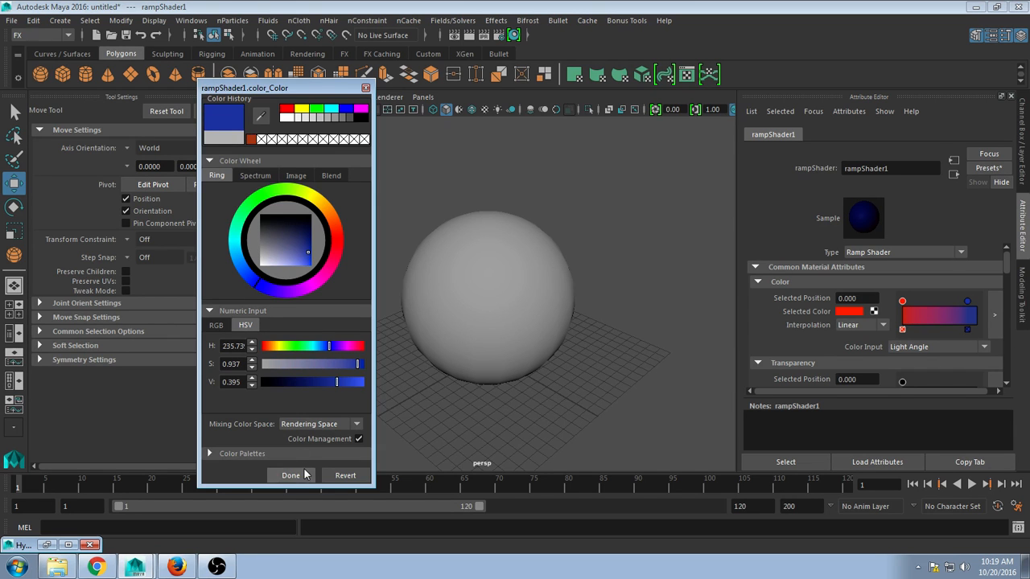
click(291, 475)
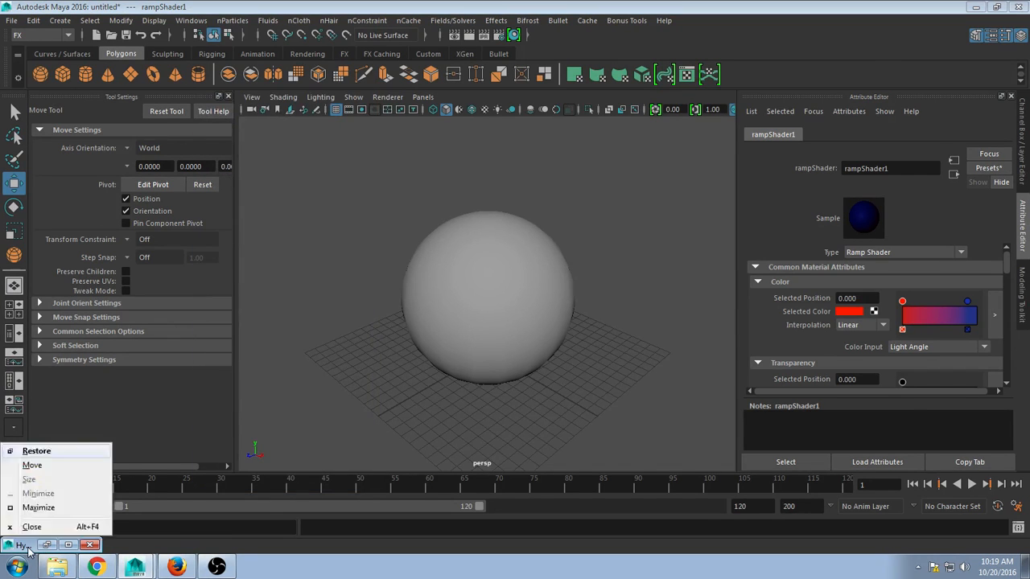
Restore Hypershade and add a new colour point in the middle of the gradient.
click(36, 451)
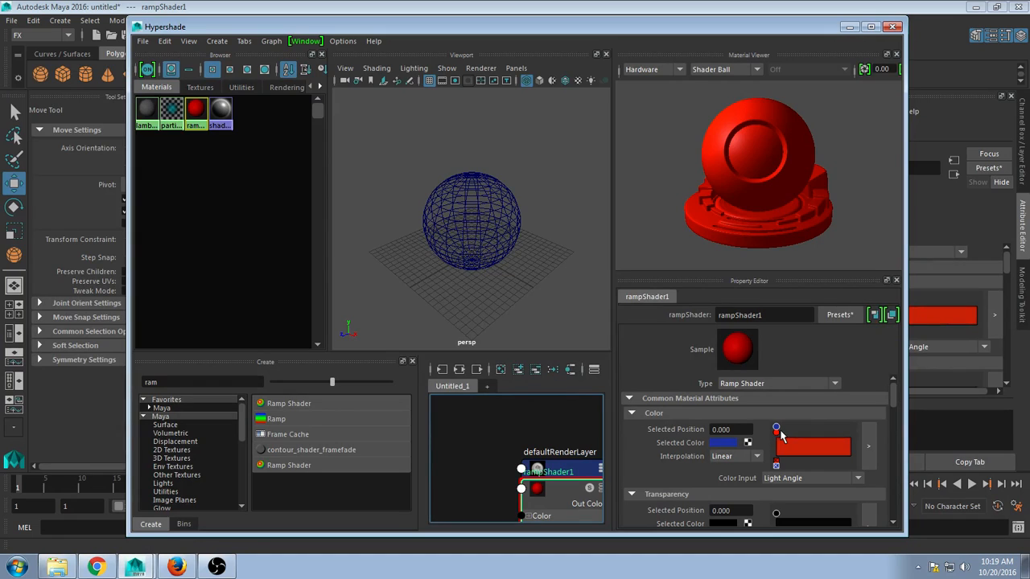
drag(775, 427, 850, 433)
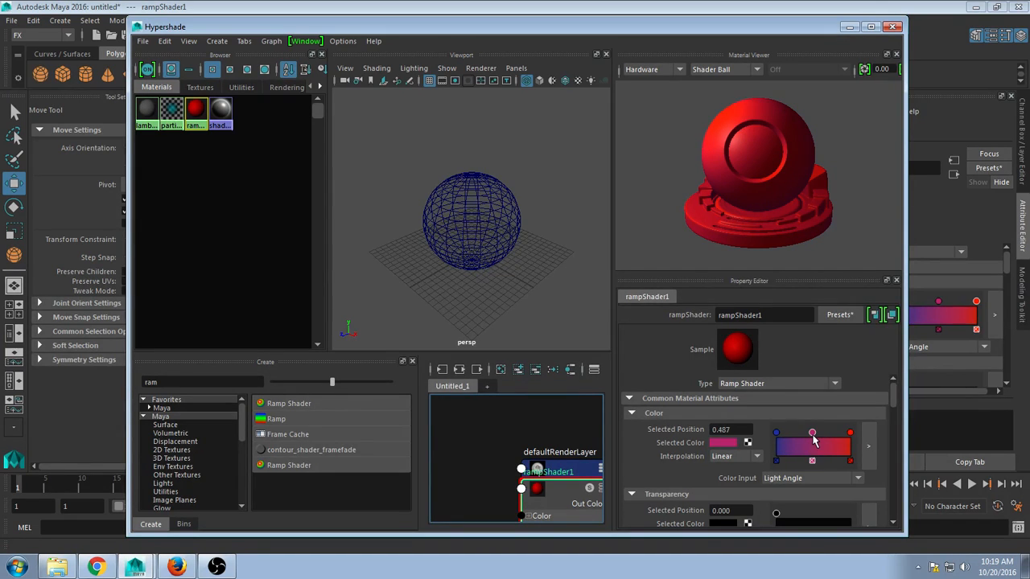
drag(812, 434, 828, 434)
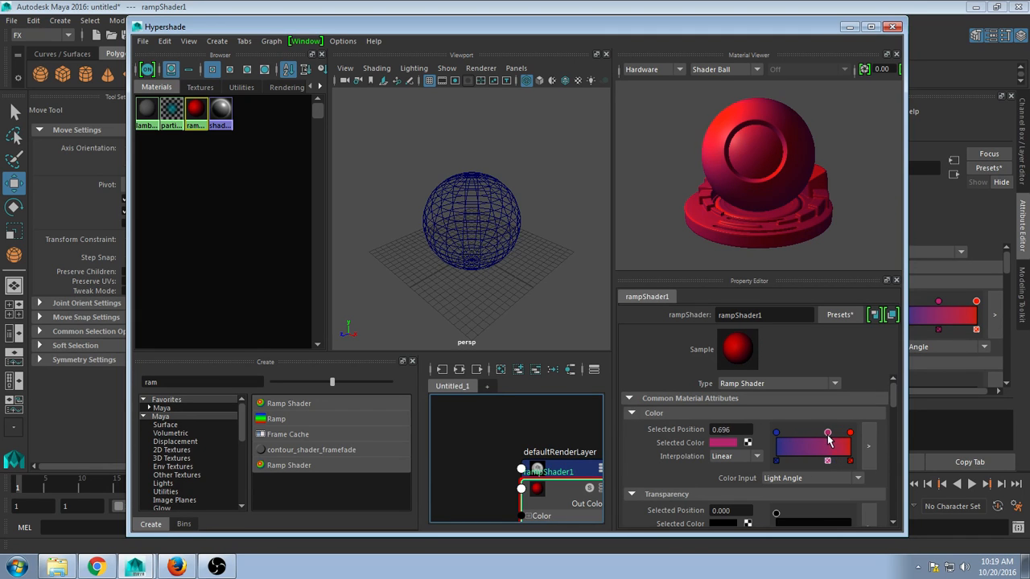
drag(828, 433, 815, 434)
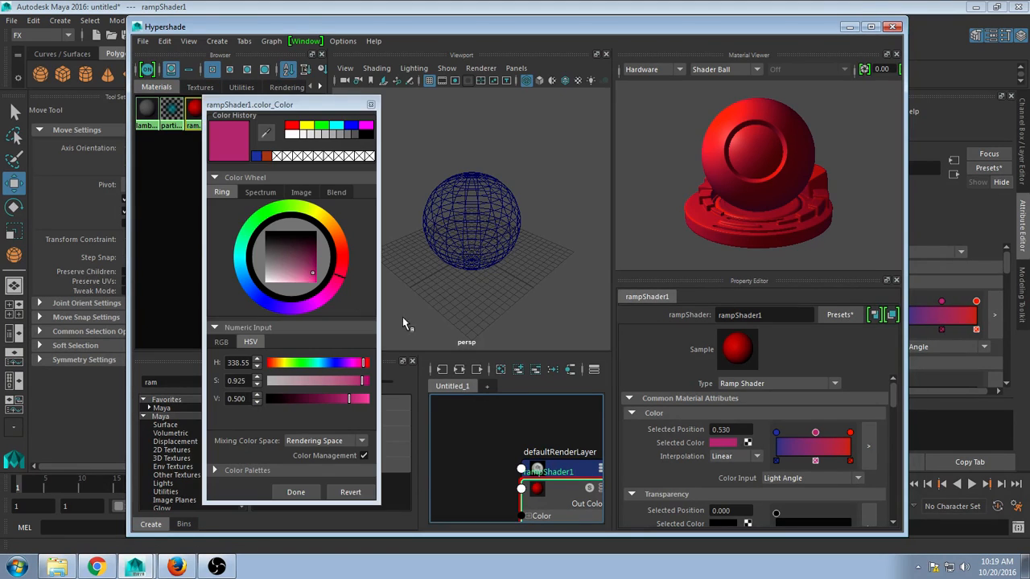
click(332, 220)
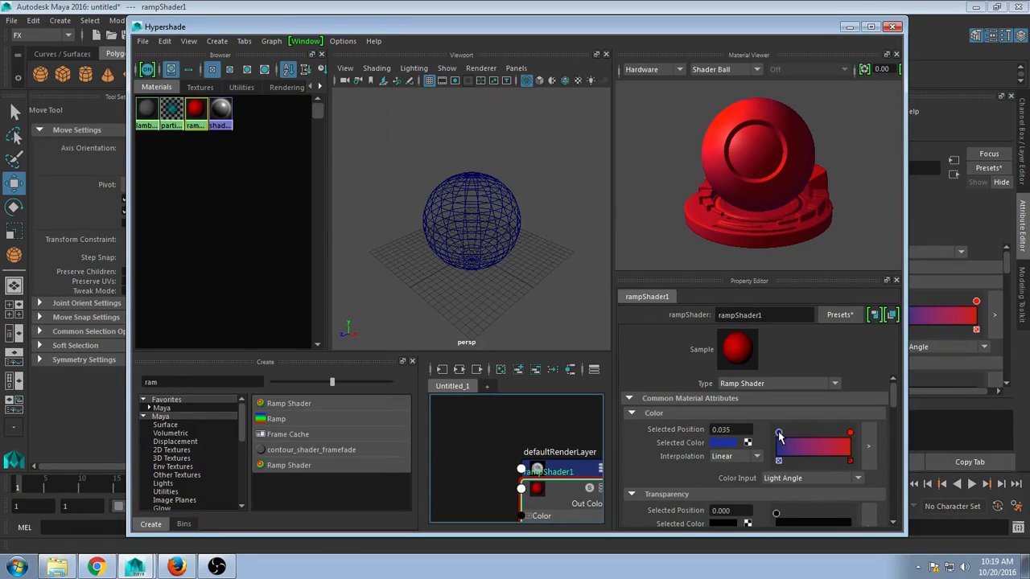
Move the red point to the far end and slide the blue point toward the middle.
drag(779, 433, 794, 433)
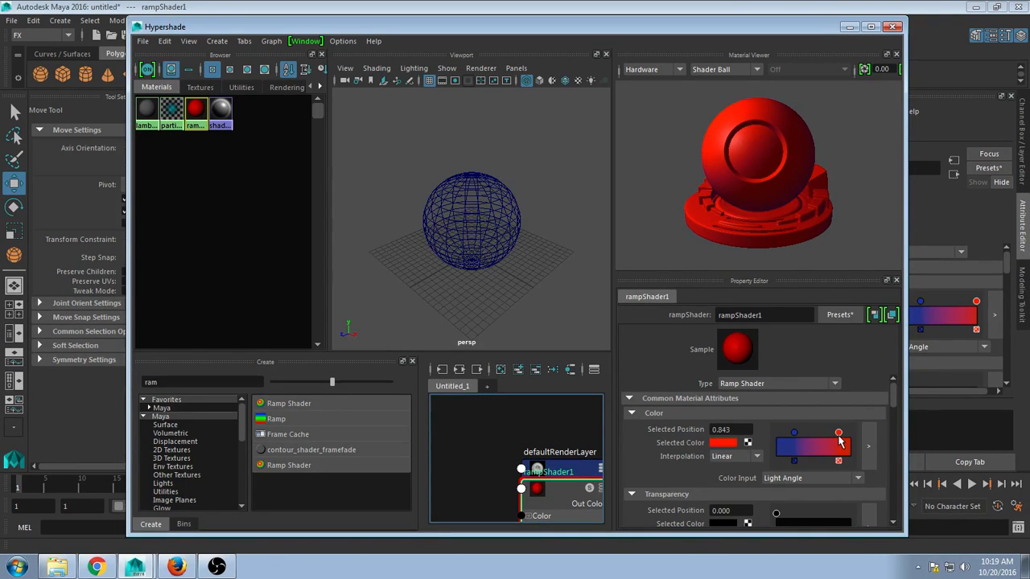
drag(839, 433, 850, 433)
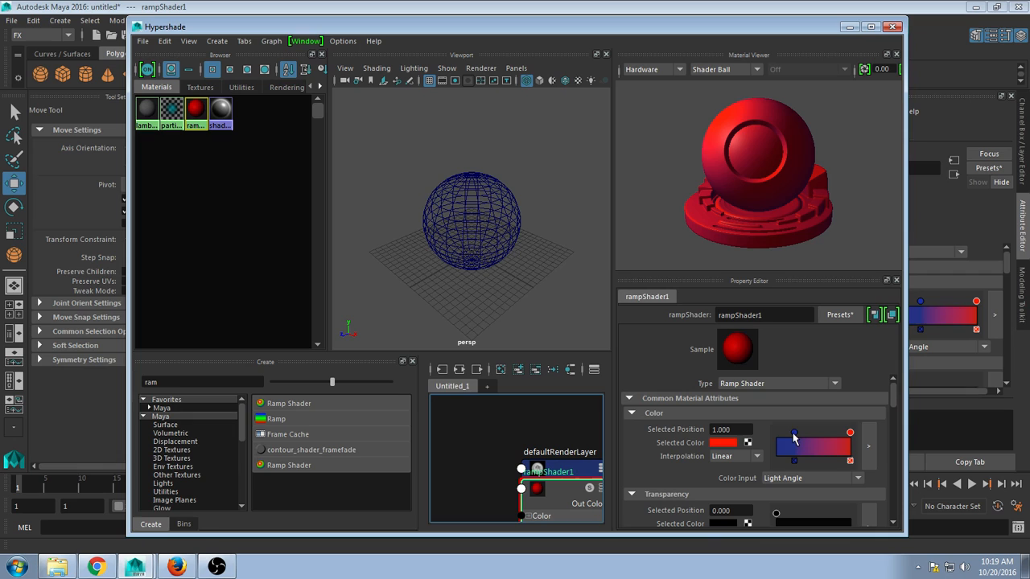
drag(850, 433, 822, 433)
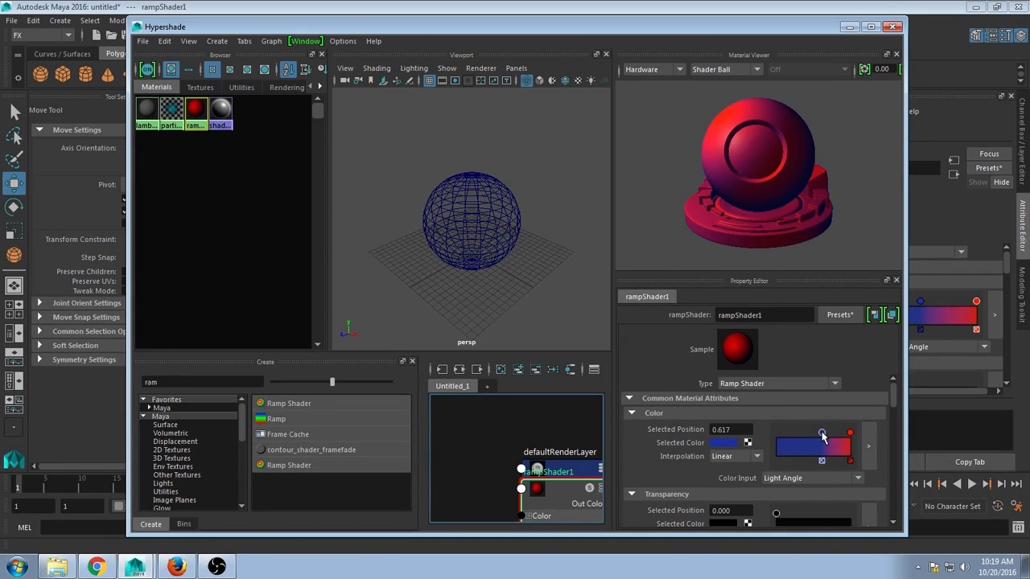
drag(823, 433, 804, 433)
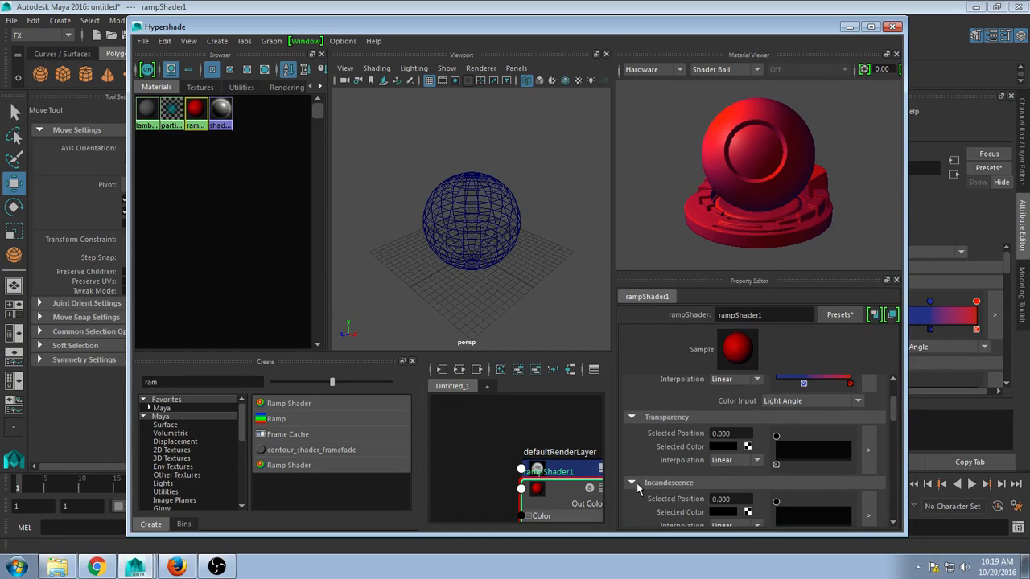
mouse_move(829, 441)
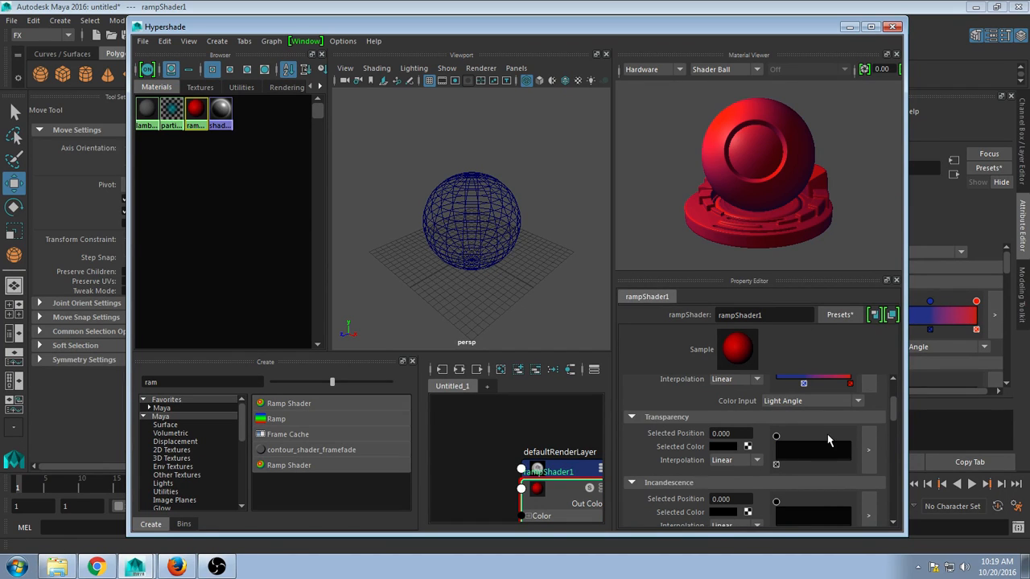
mouse_move(777, 440)
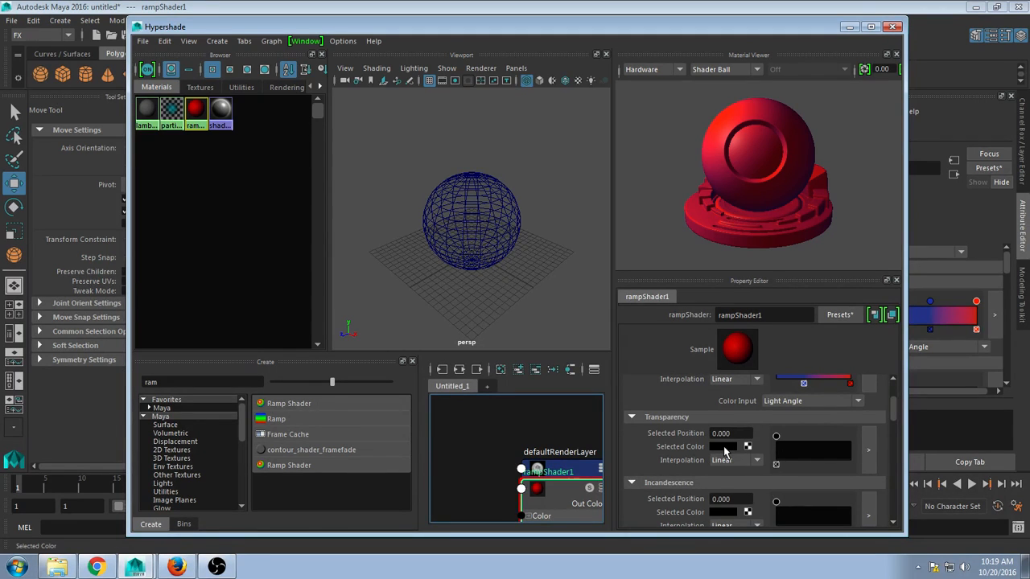
mouse_move(849, 38)
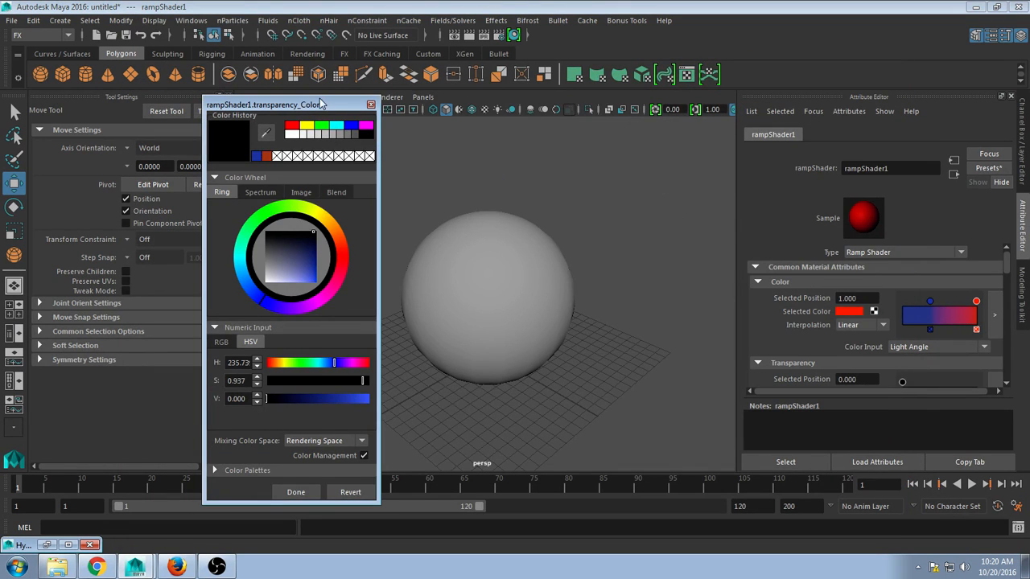
drag(290, 105, 917, 121)
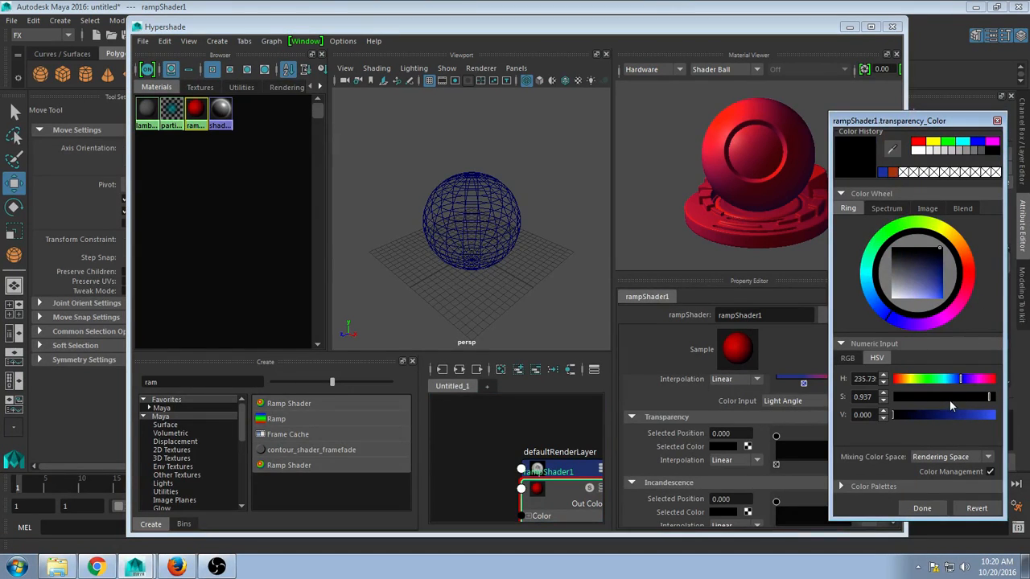
click(897, 278)
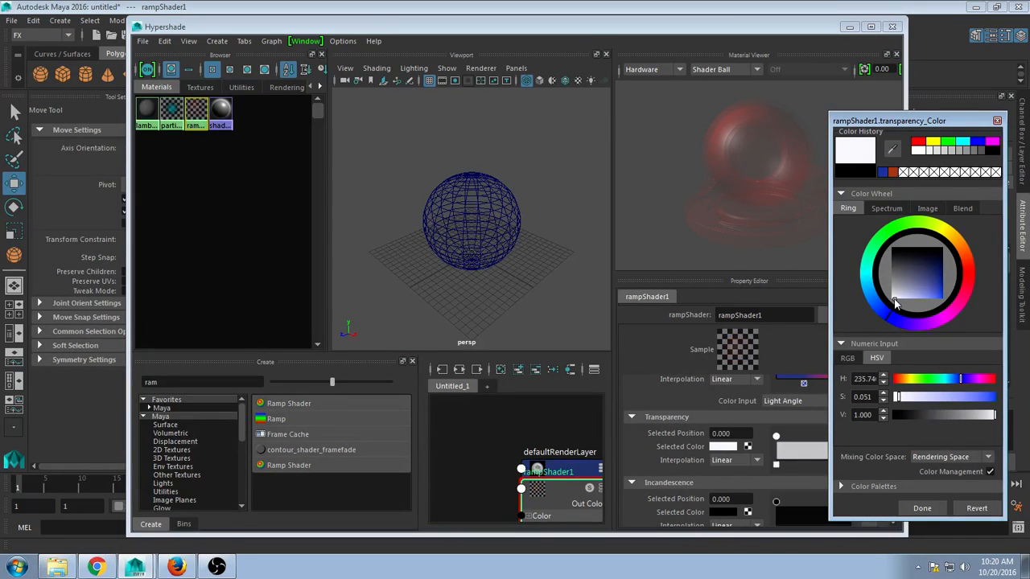
click(873, 257)
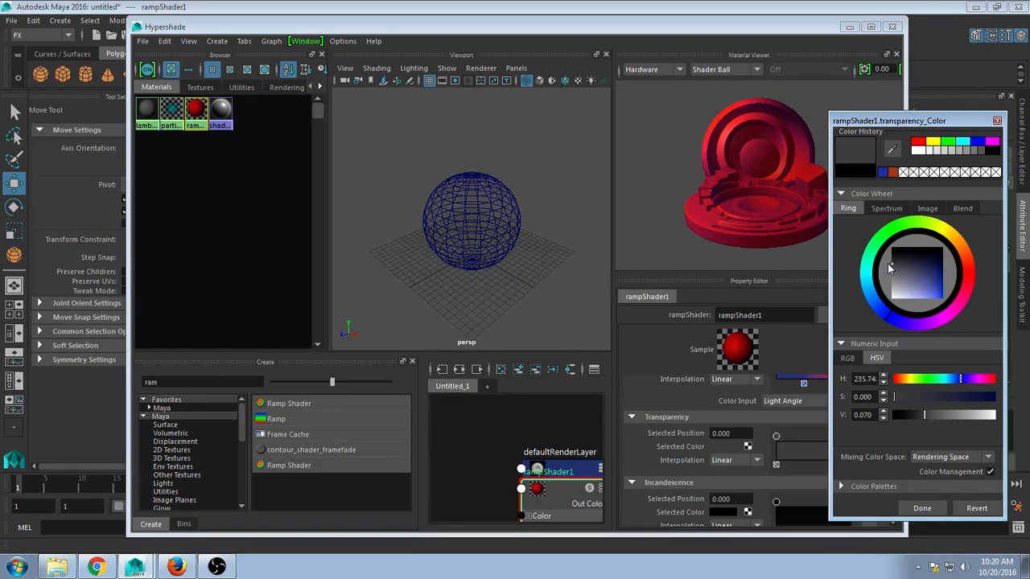
mouse_move(761, 491)
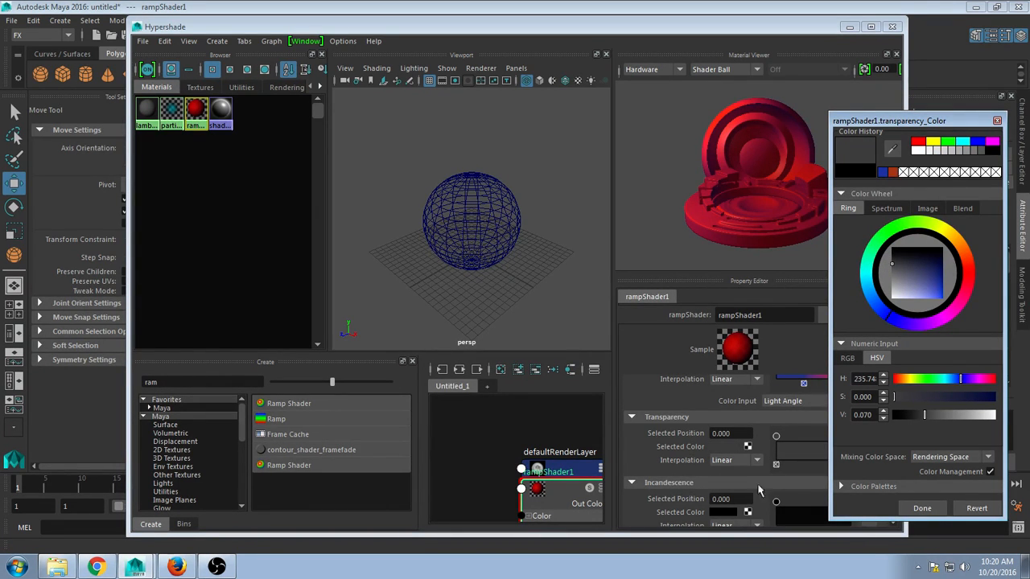
click(899, 278)
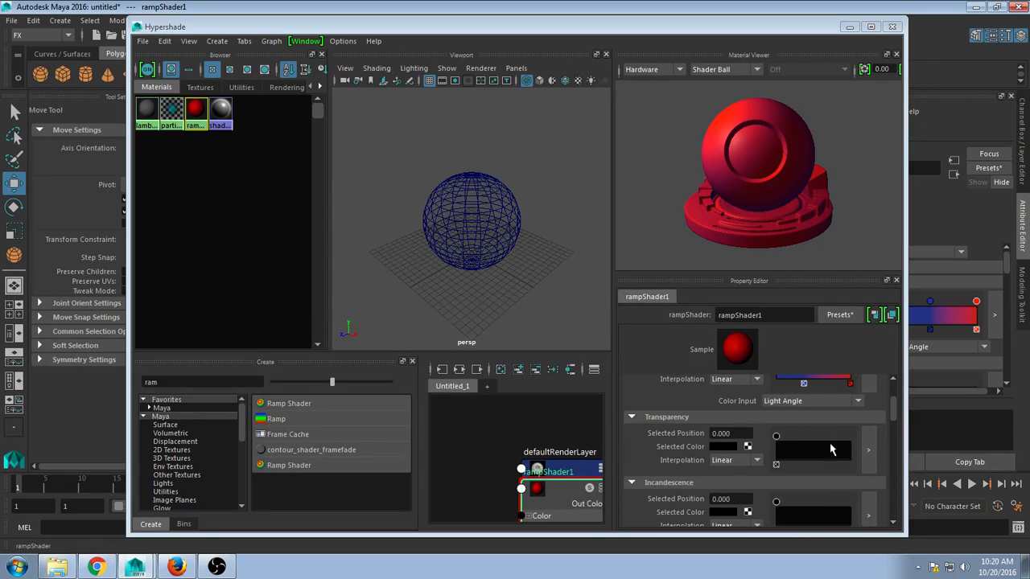
Add a white Transparency ramp point near 0.809 over the black start.
drag(777, 436, 835, 436)
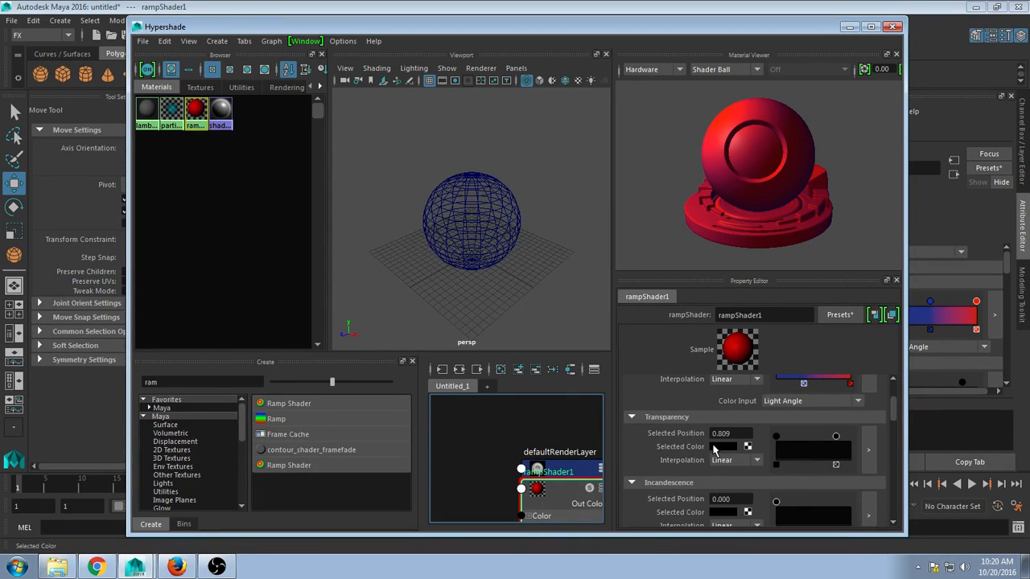
click(722, 446)
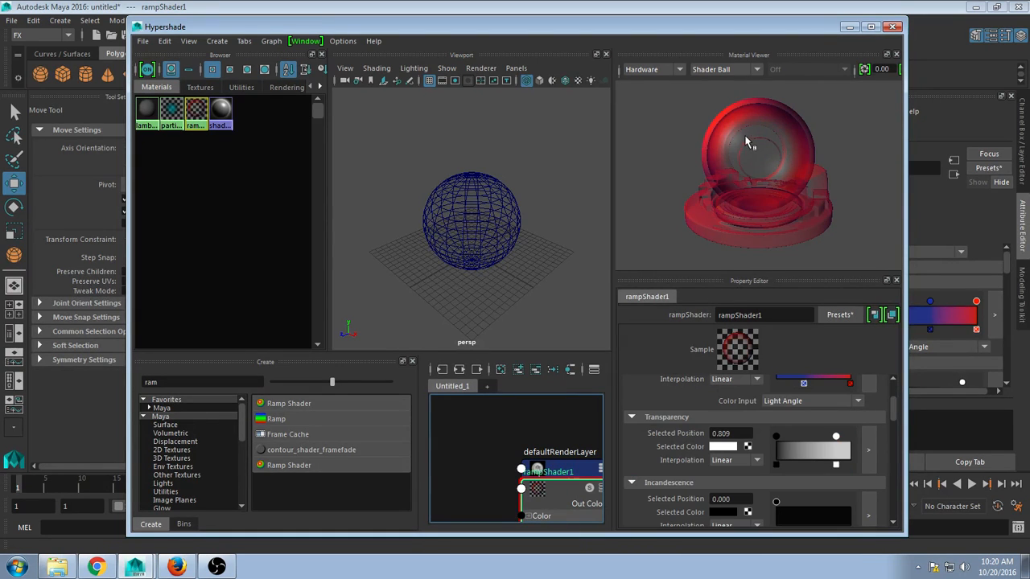
mouse_move(718, 177)
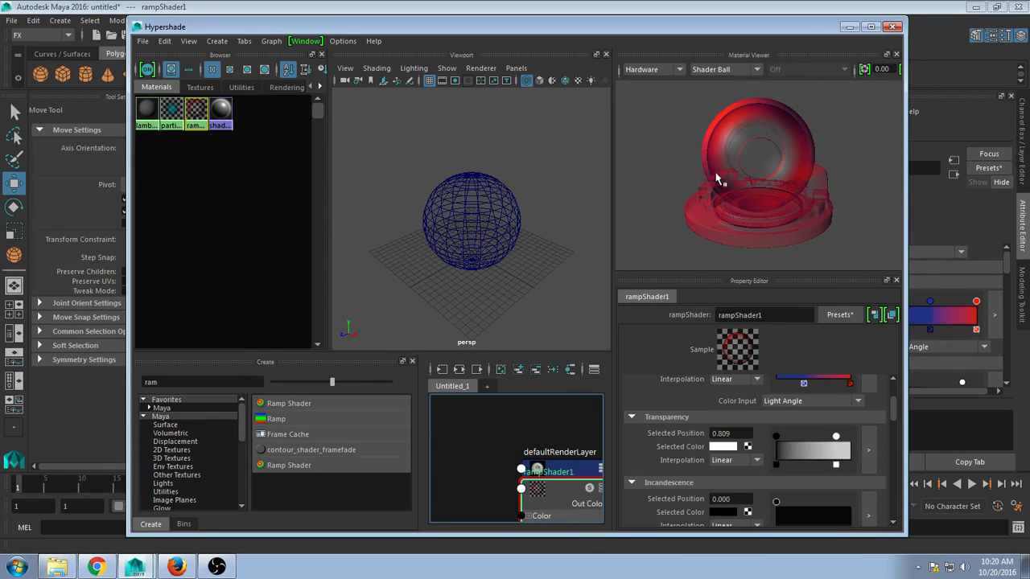
mouse_move(706, 157)
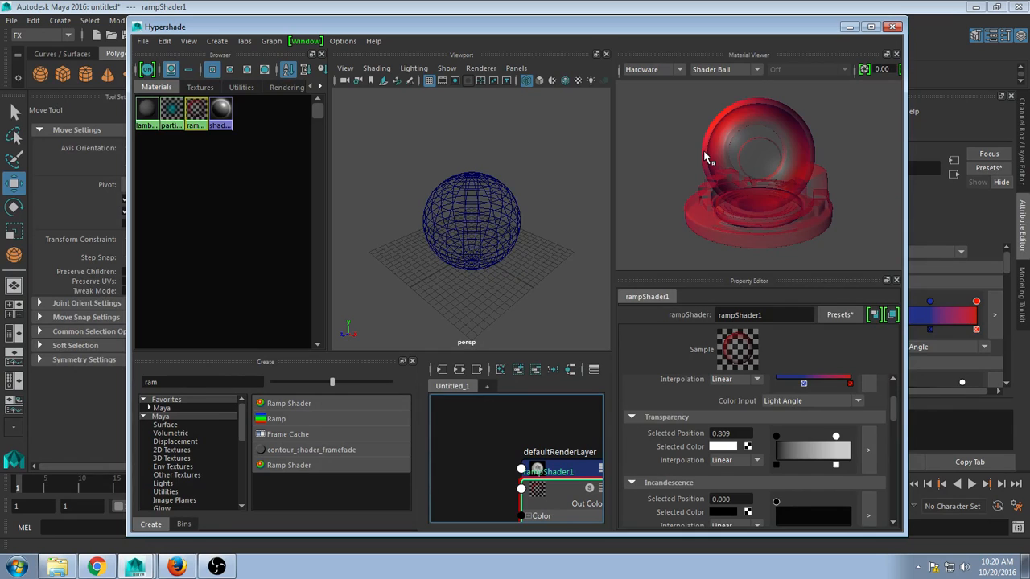
mouse_move(757, 167)
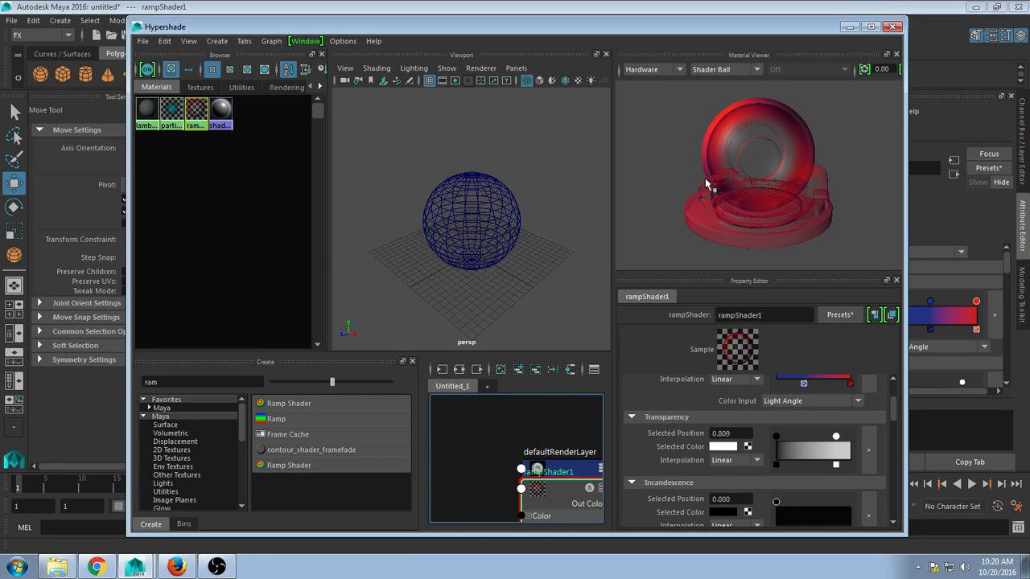
scroll(down, 3)
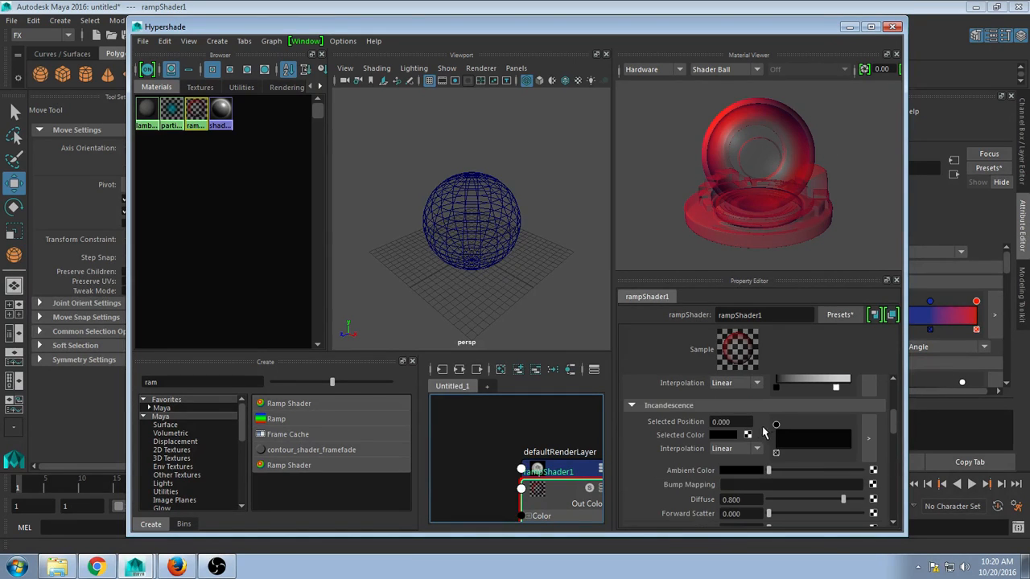
mouse_move(737, 101)
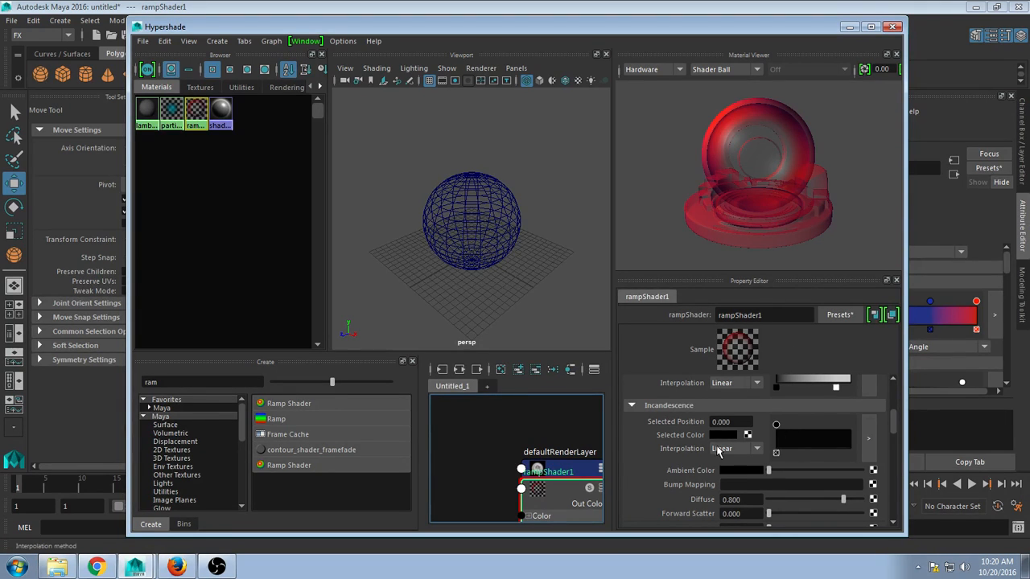
mouse_move(845, 434)
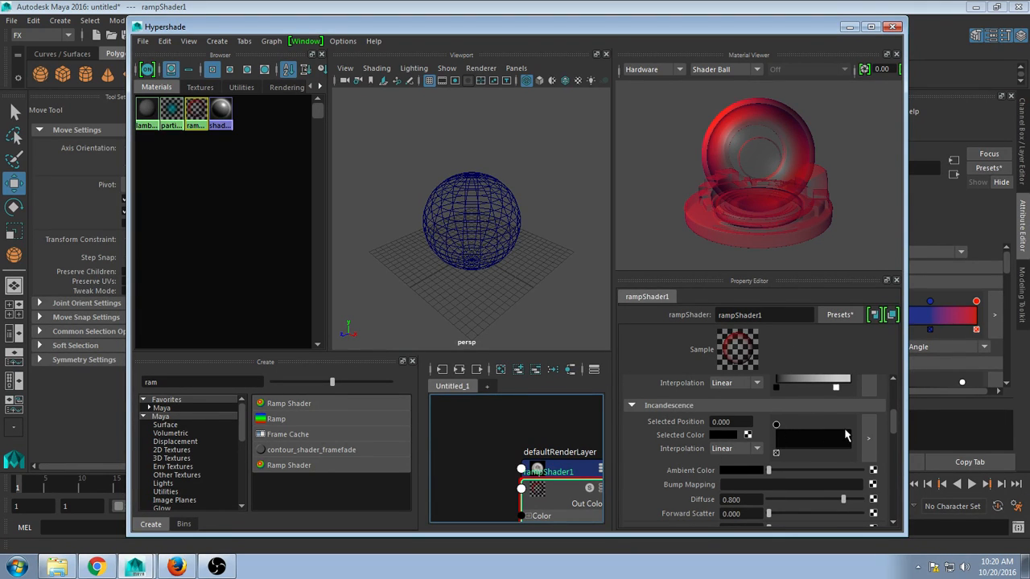
Add an Incandescence ramp point at 0.913 coloured dark blue.
drag(776, 424, 843, 425)
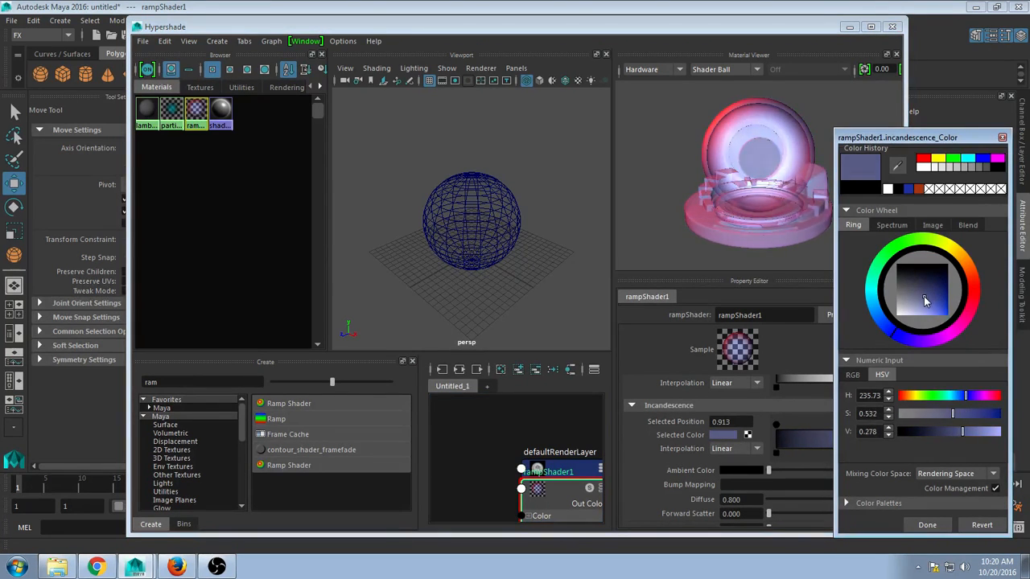
click(921, 299)
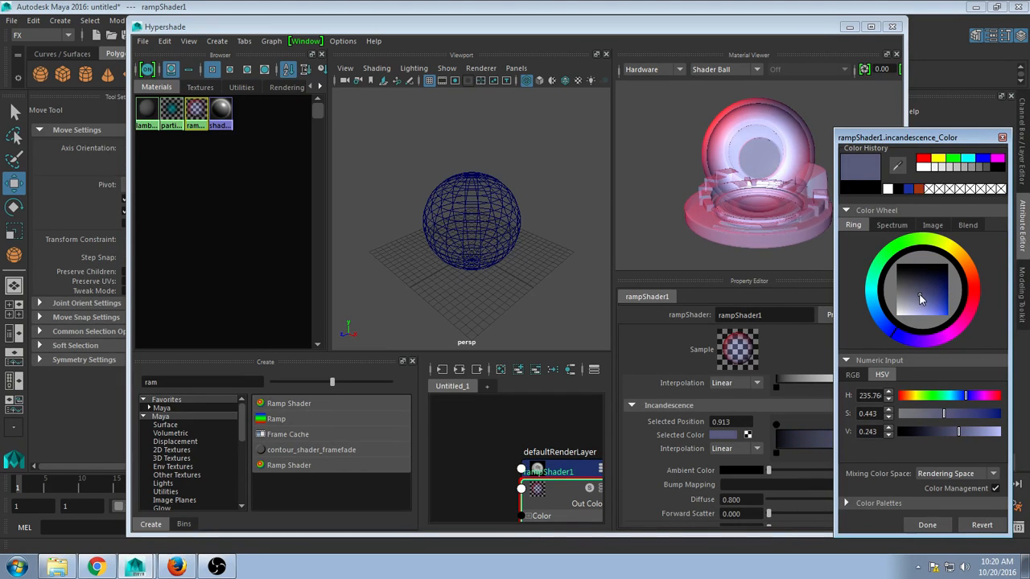
click(924, 292)
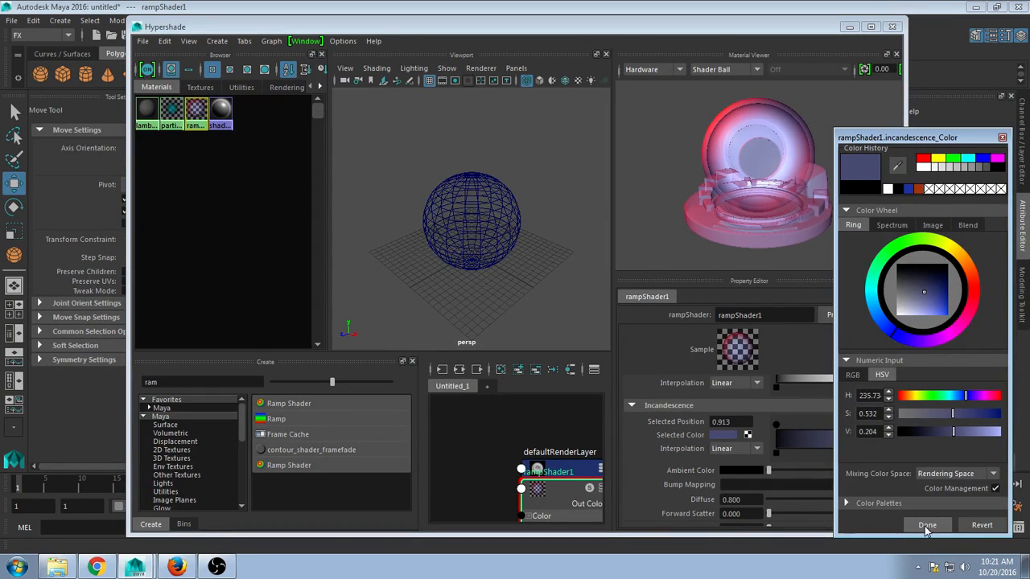
click(926, 524)
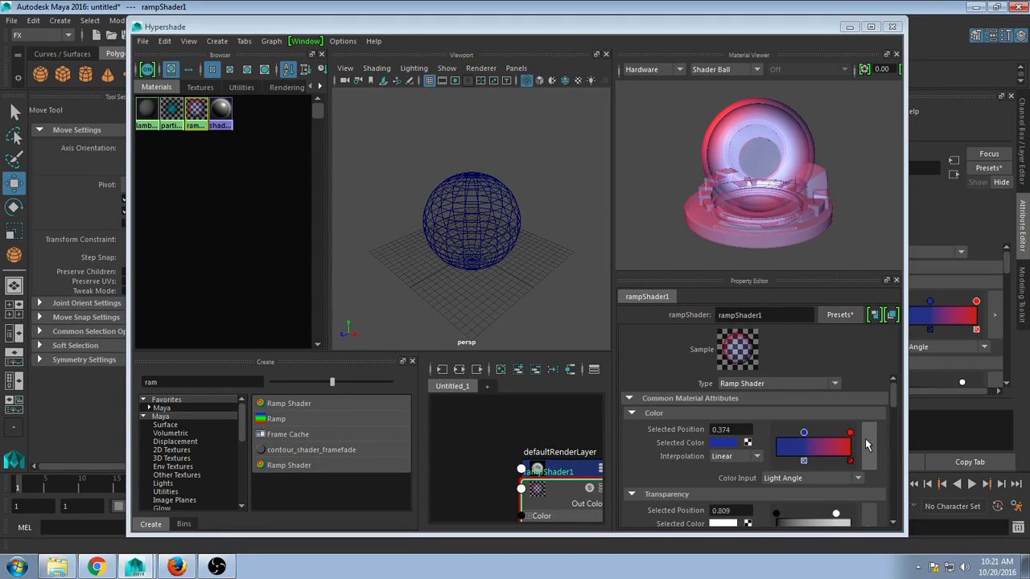
scroll(down, 3)
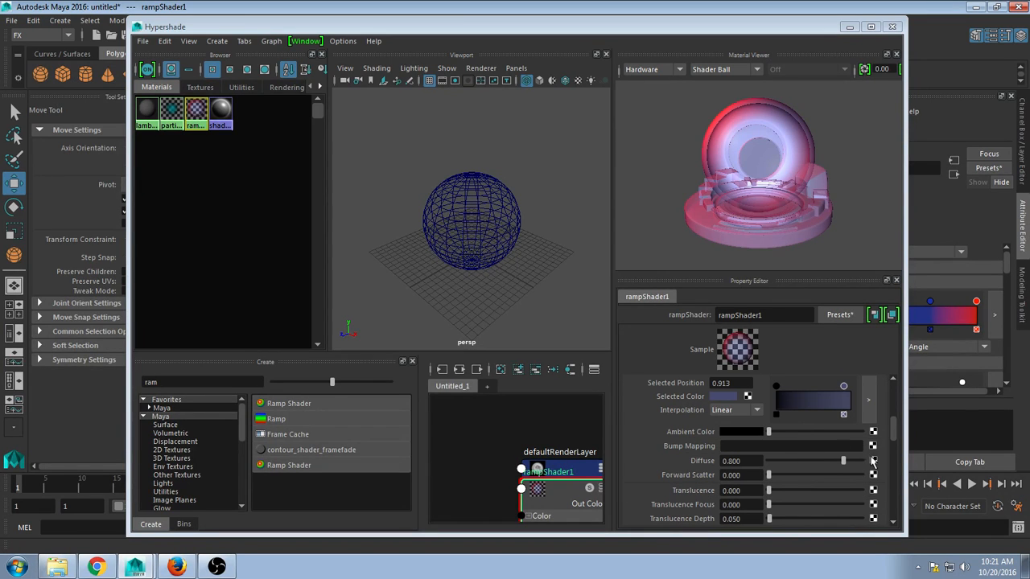
scroll(down, 3)
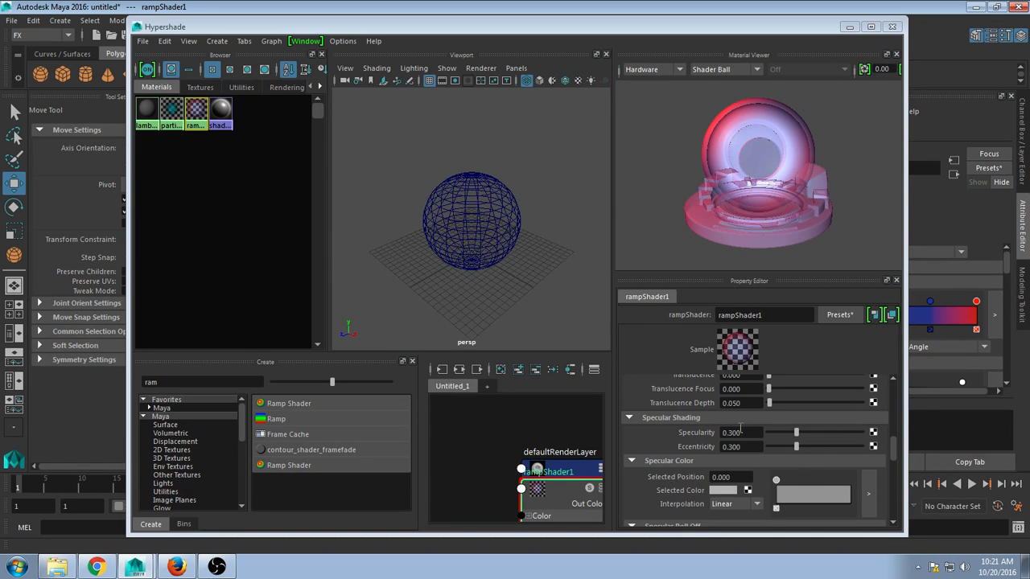
drag(796, 433, 801, 433)
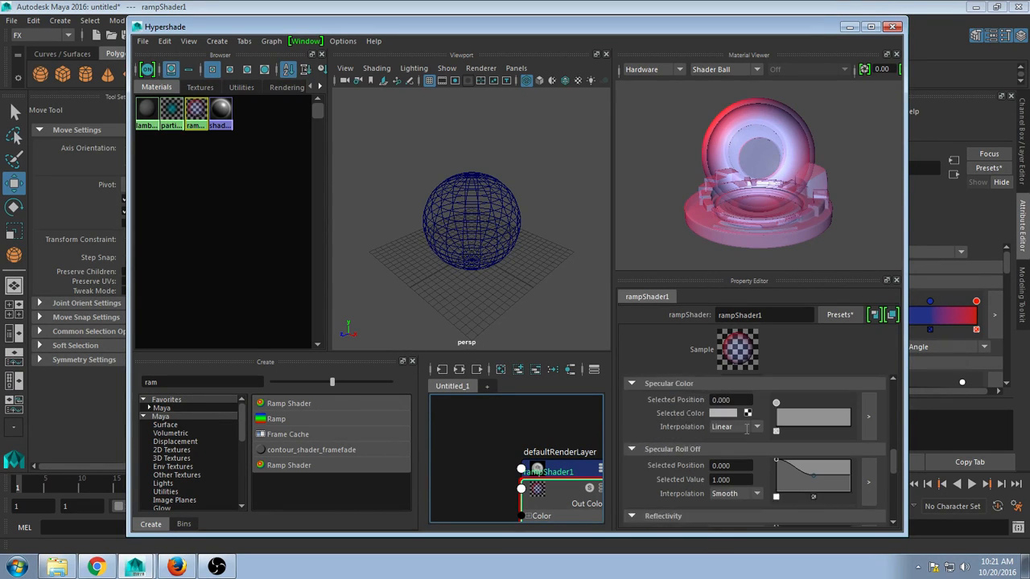
scroll(down, 3)
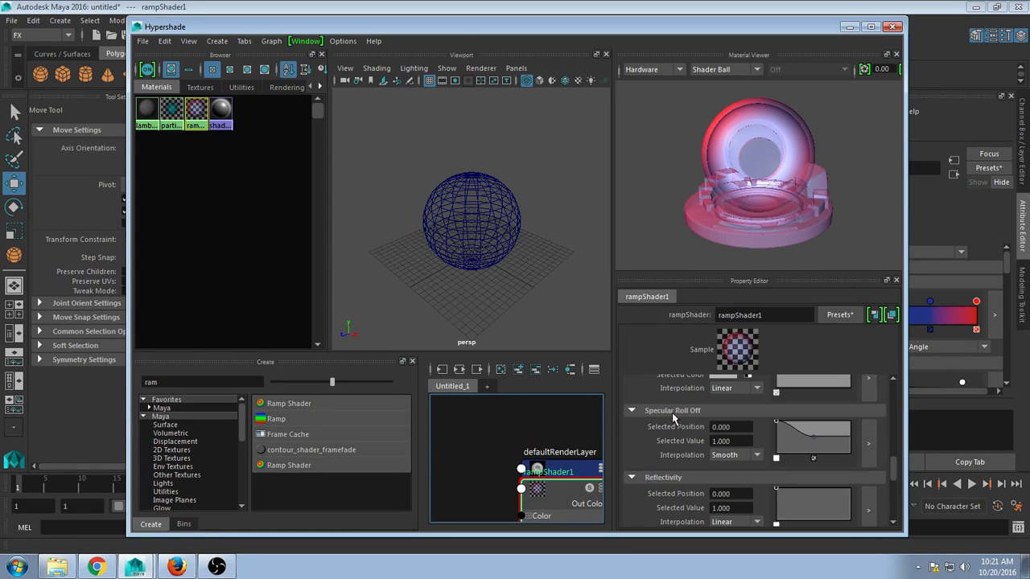
mouse_move(675, 477)
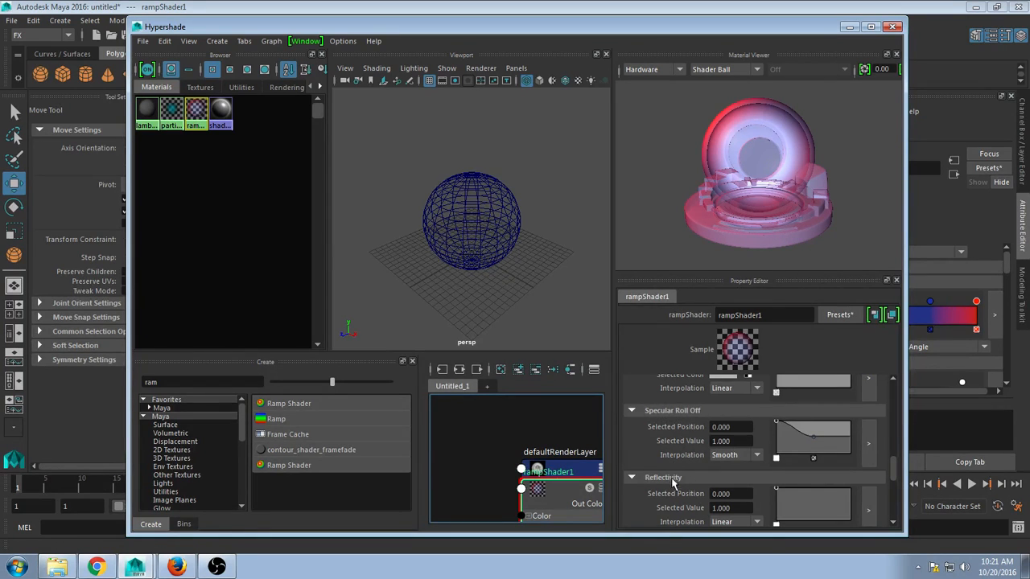
scroll(down, 3)
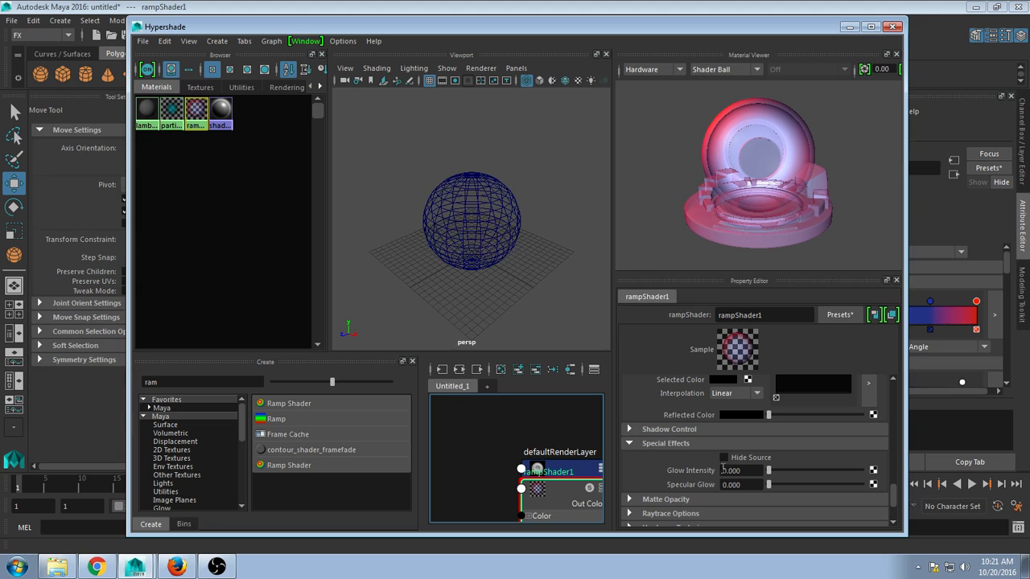
Drag the Glow Intensity slider to about 0.315 and adjust the slider below it.
drag(768, 470, 793, 471)
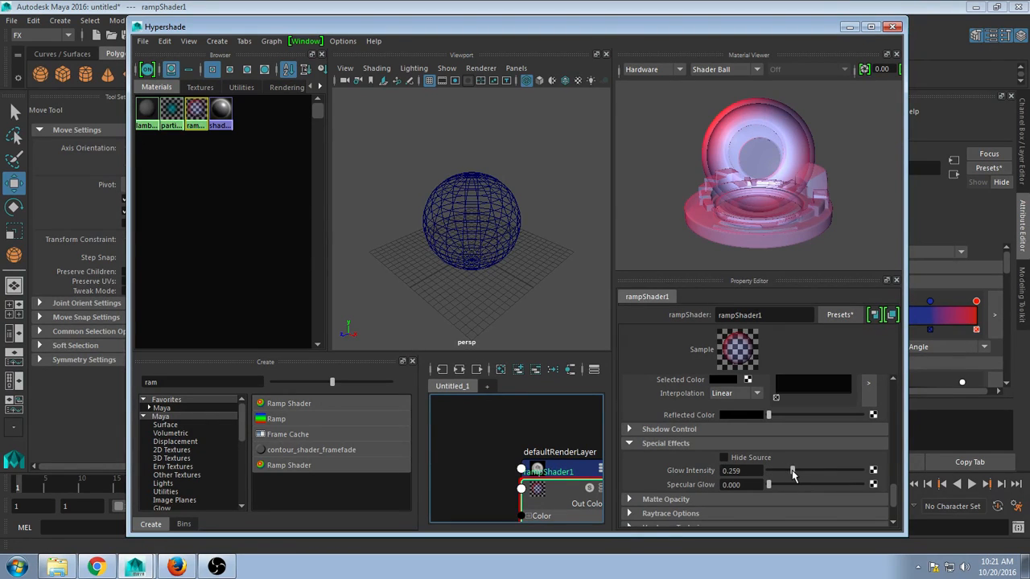
drag(793, 471, 798, 471)
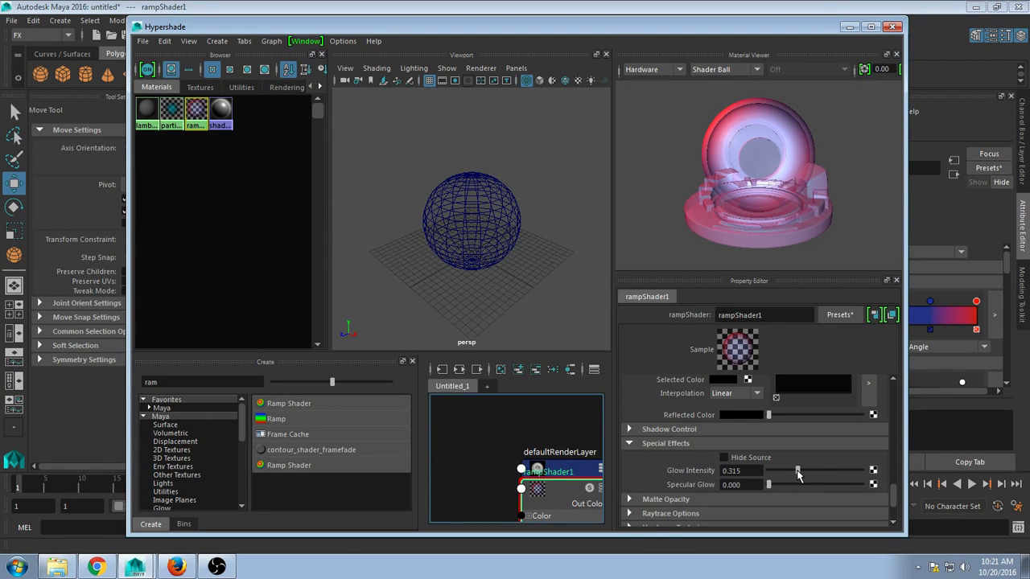
mouse_move(712, 491)
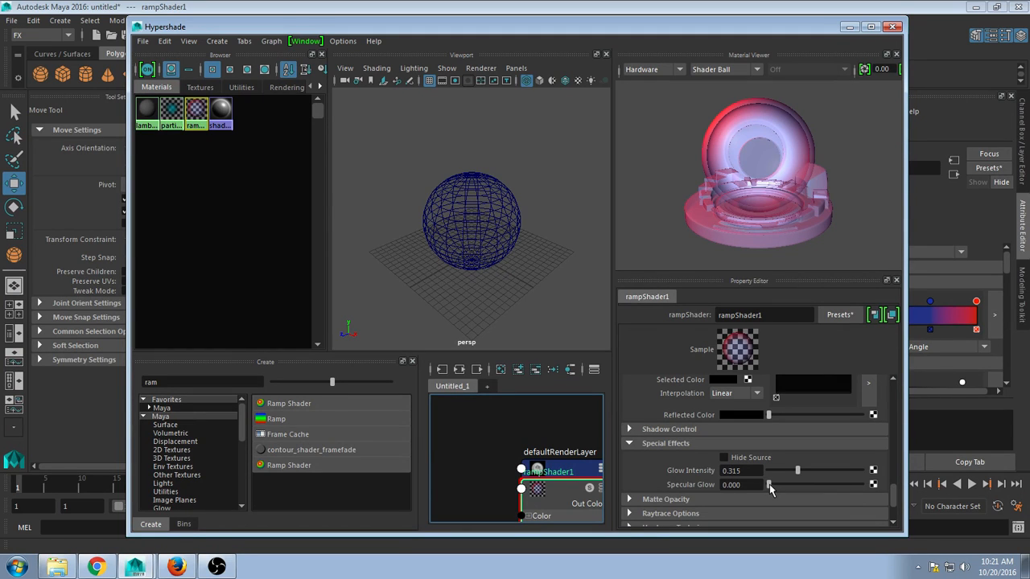
drag(769, 485, 793, 485)
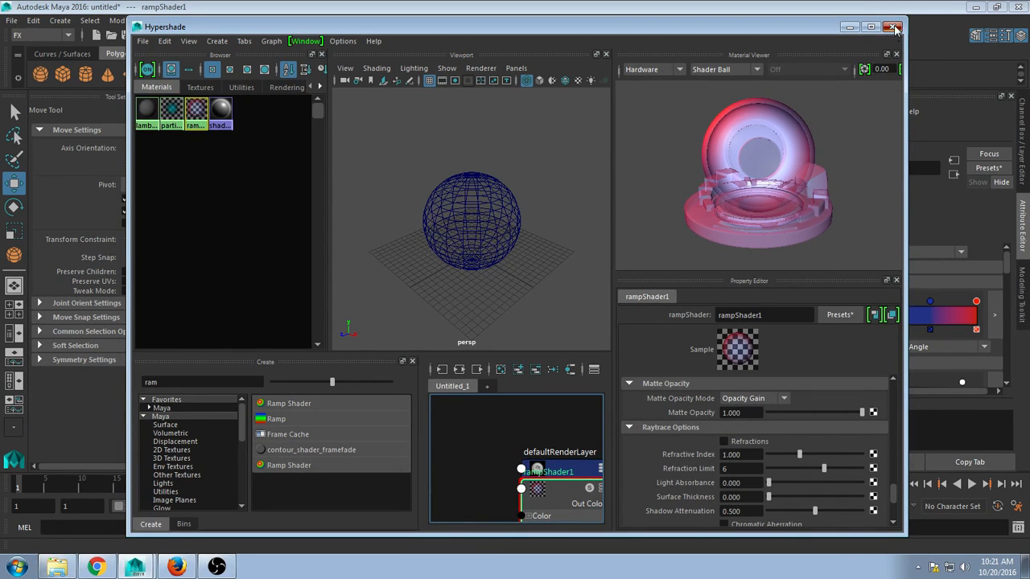
Close Hypershade and render the current frame in Render View.
click(894, 27)
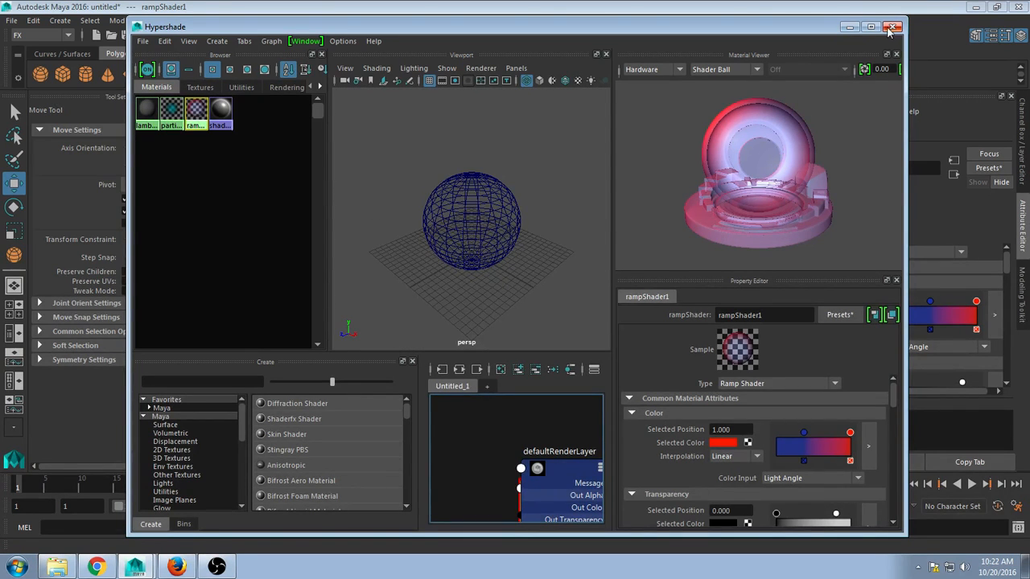
click(892, 26)
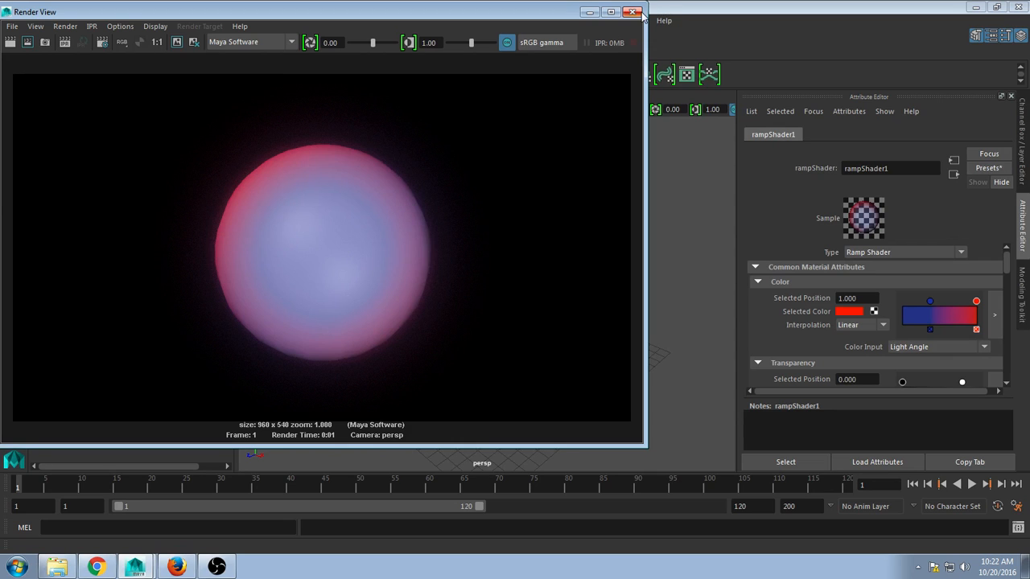
Close Render View and scroll through the rampShader1 attributes in Hypershade.
click(633, 11)
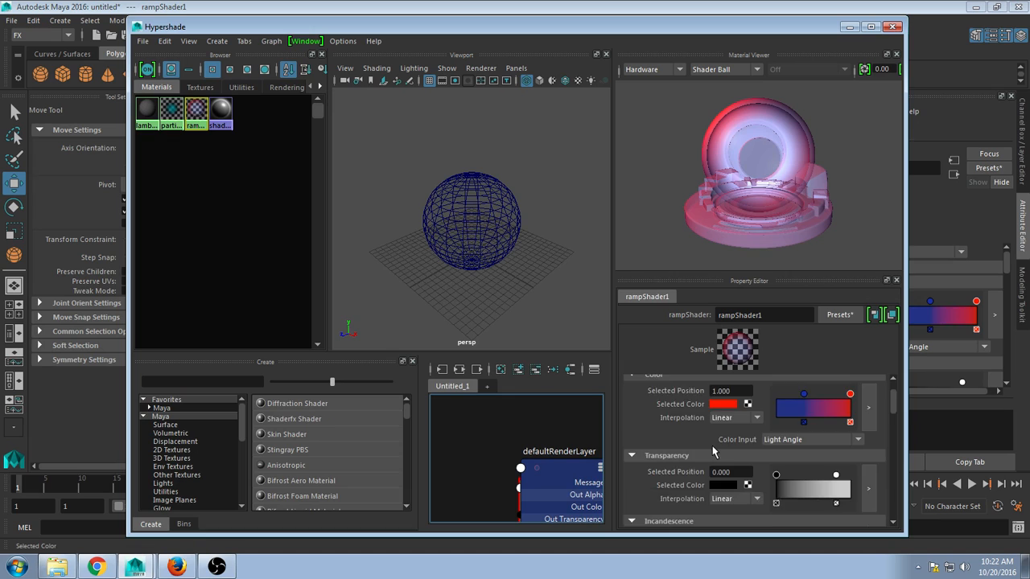
scroll(down, 3)
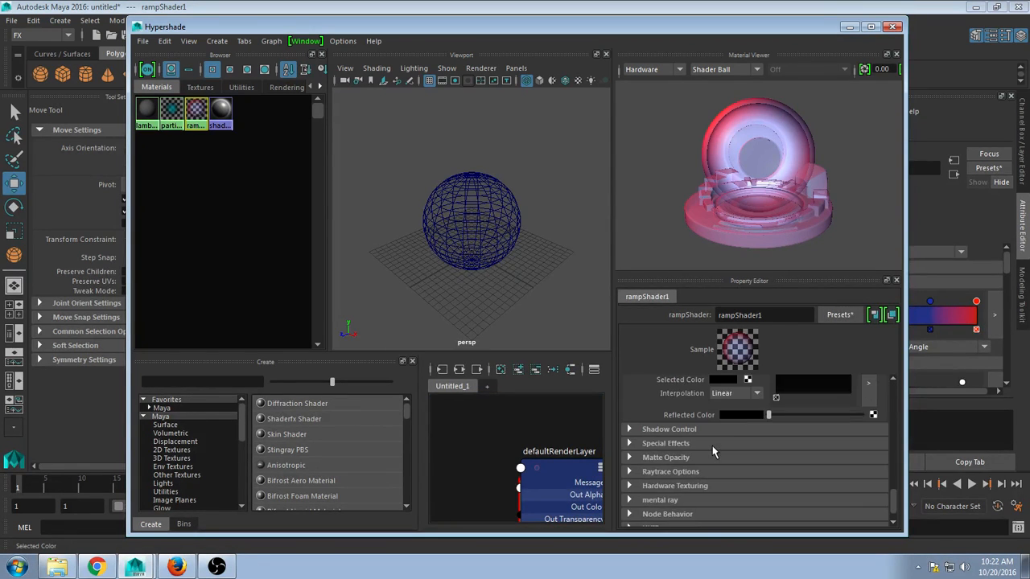
scroll(down, 3)
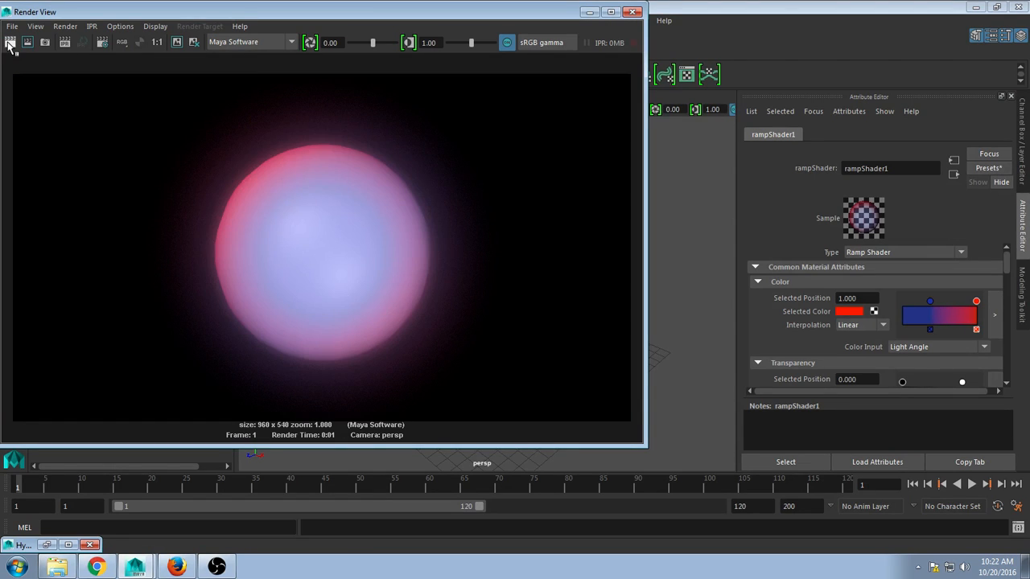
mouse_move(216, 300)
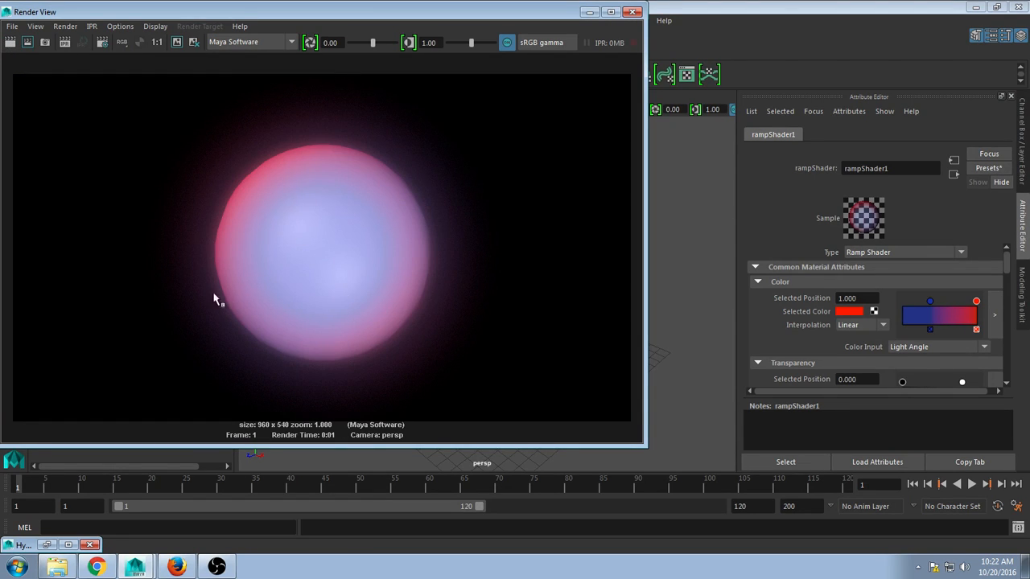
mouse_move(367, 329)
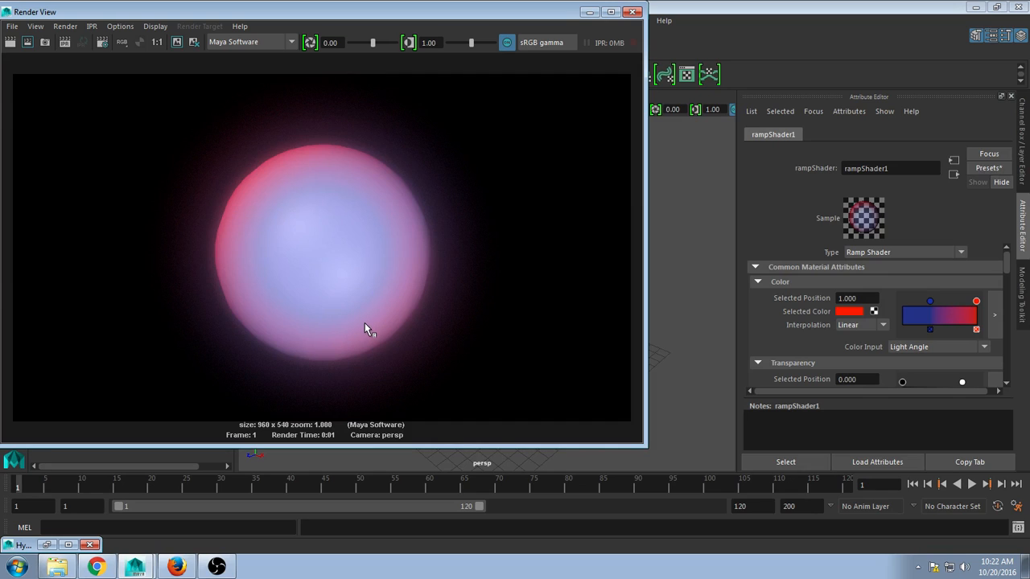
mouse_move(316, 317)
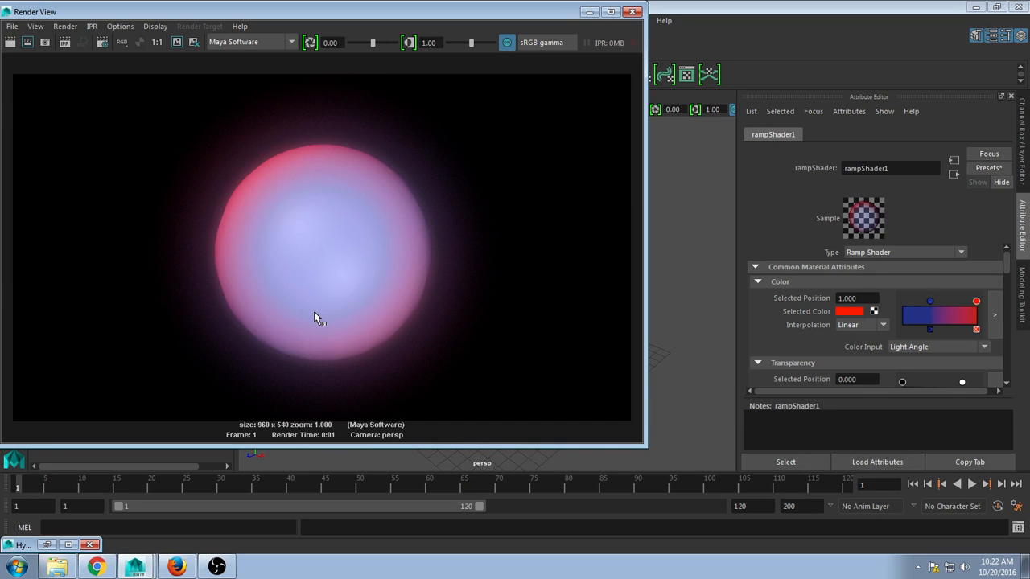
mouse_move(370, 339)
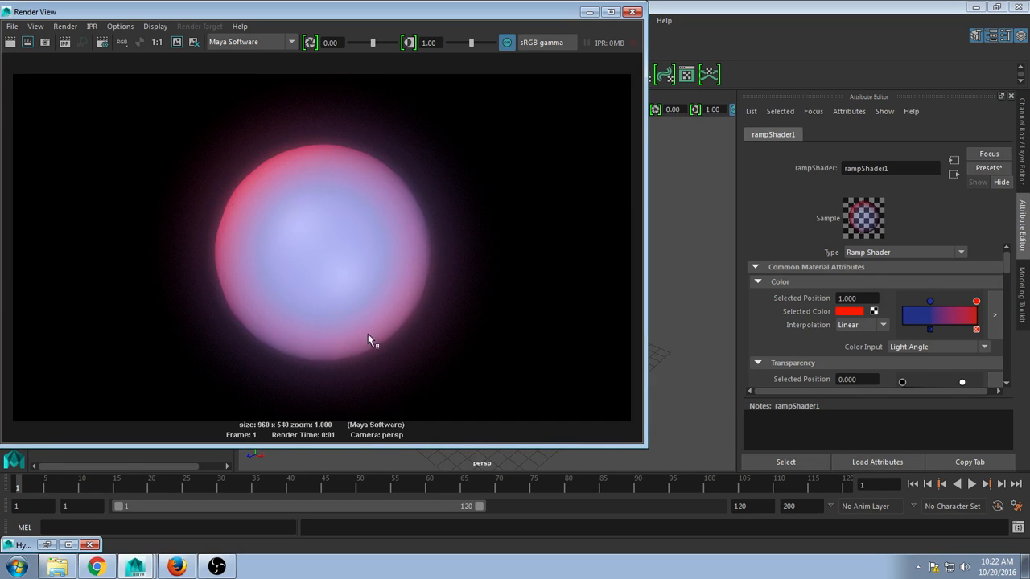
mouse_move(317, 233)
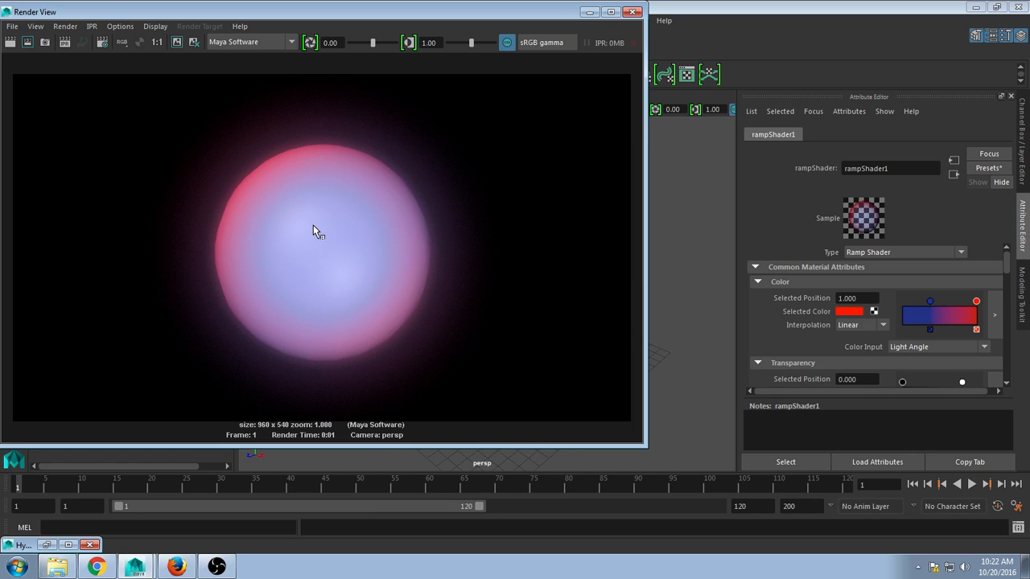